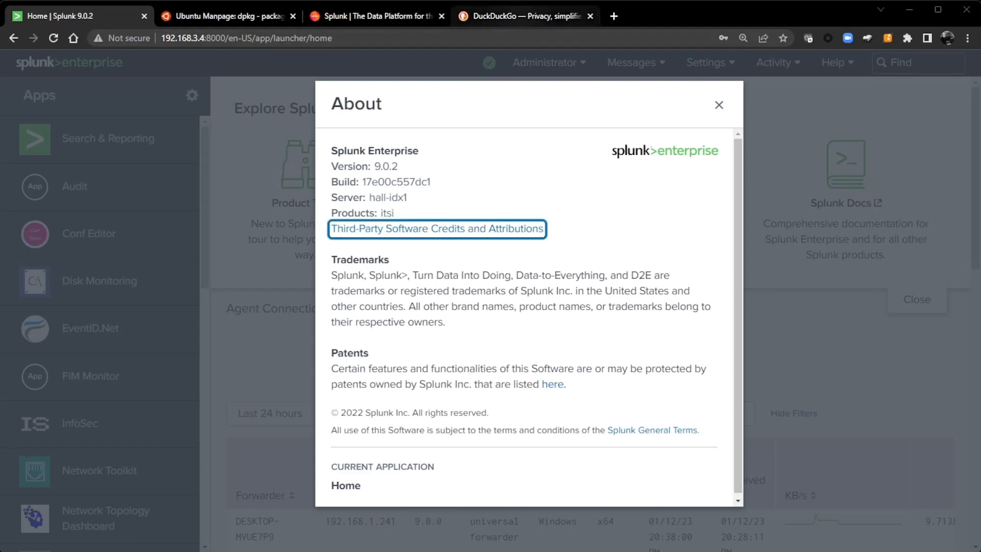
# Search DuckDuckGo for Splunk upgrade guidance ('splunk upgrad')
pyautogui.click(524, 16)
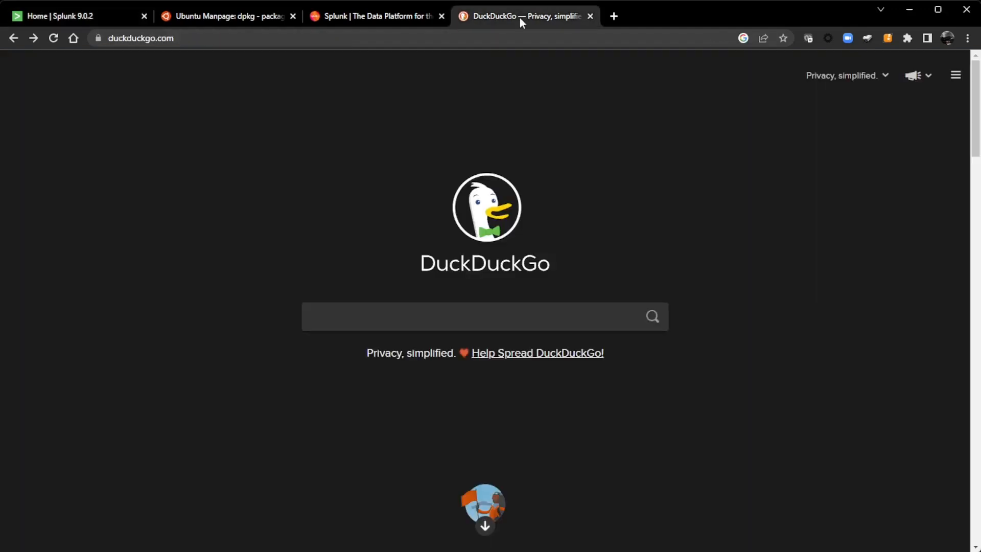
pyautogui.click(396, 316)
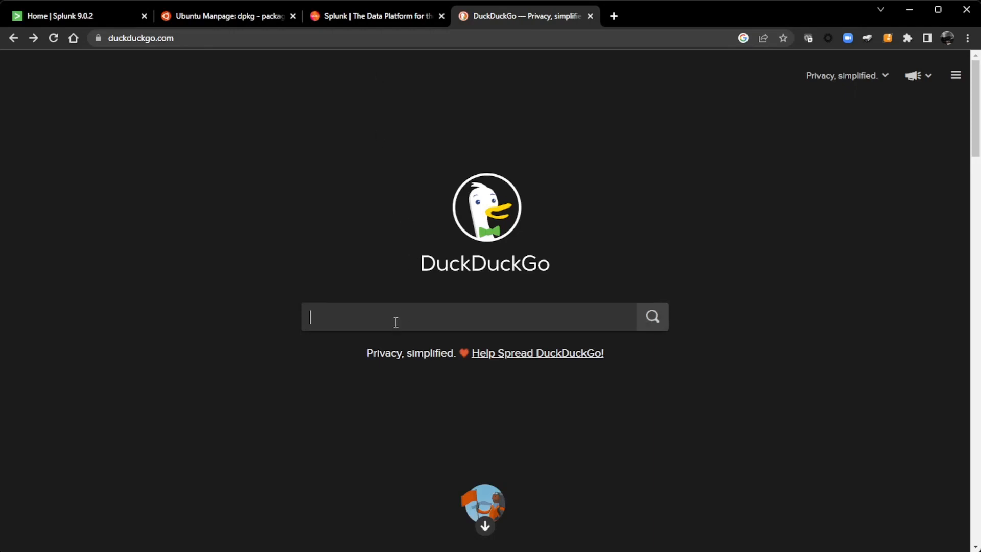
pyautogui.write('splunk upgrad')
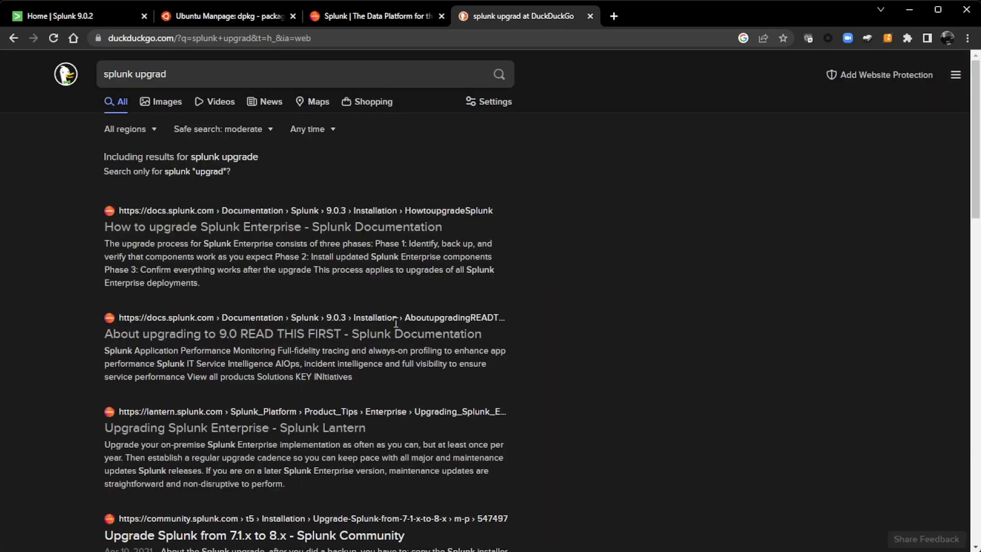
pyautogui.moveTo(368, 300)
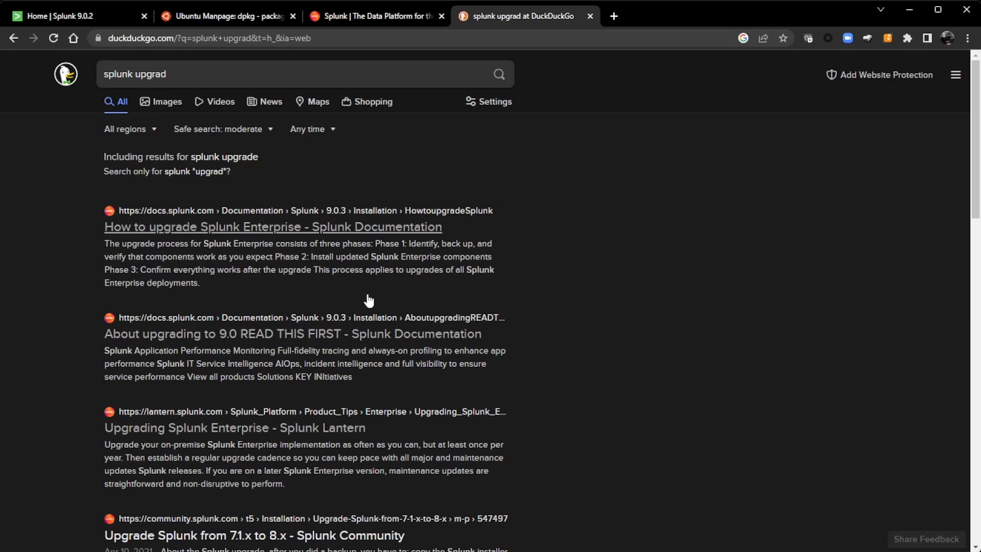
pyautogui.moveTo(302, 226)
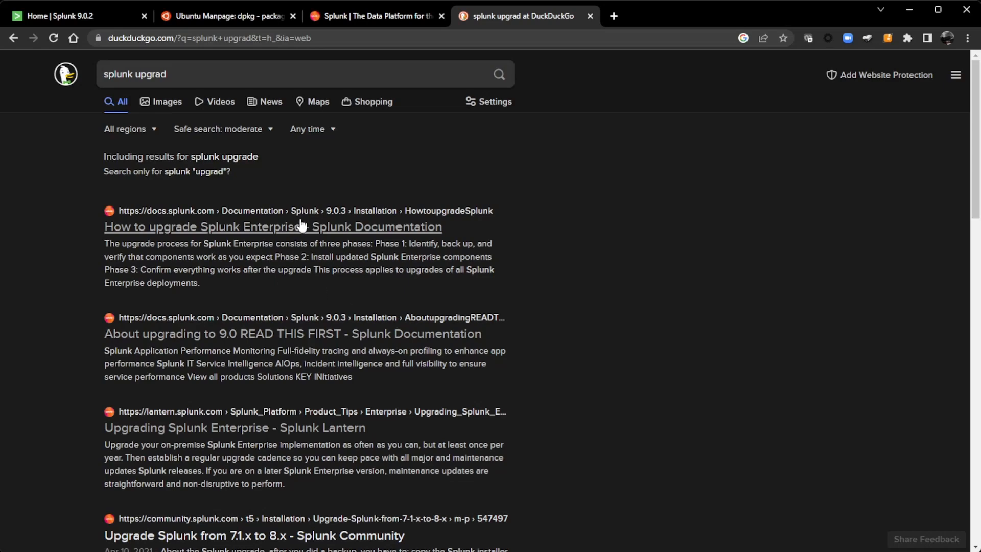
pyautogui.moveTo(416, 246)
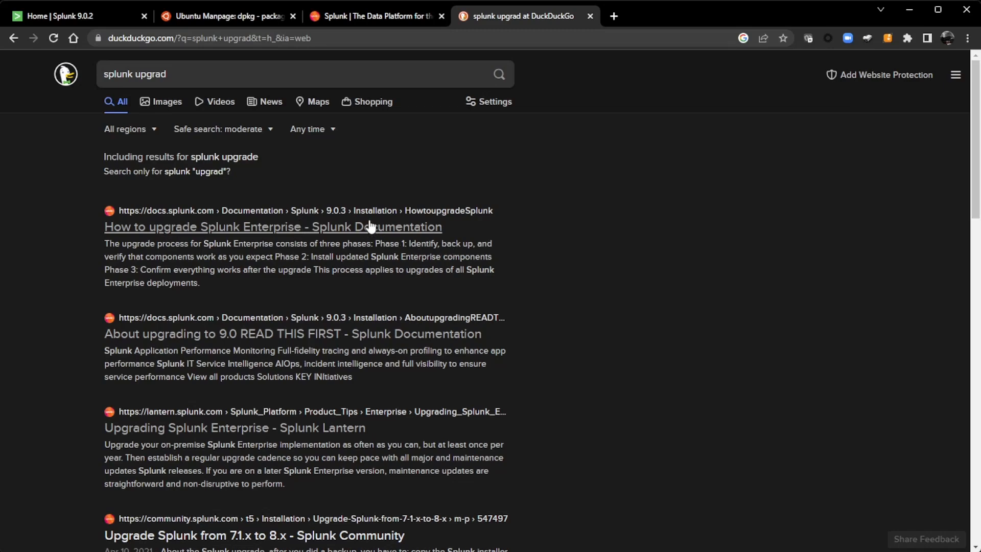
# Keep the How to upgrade Splunk Enterprise guide in a new tab and open the Lantern upgrading article
pyautogui.middleClick(272, 227)
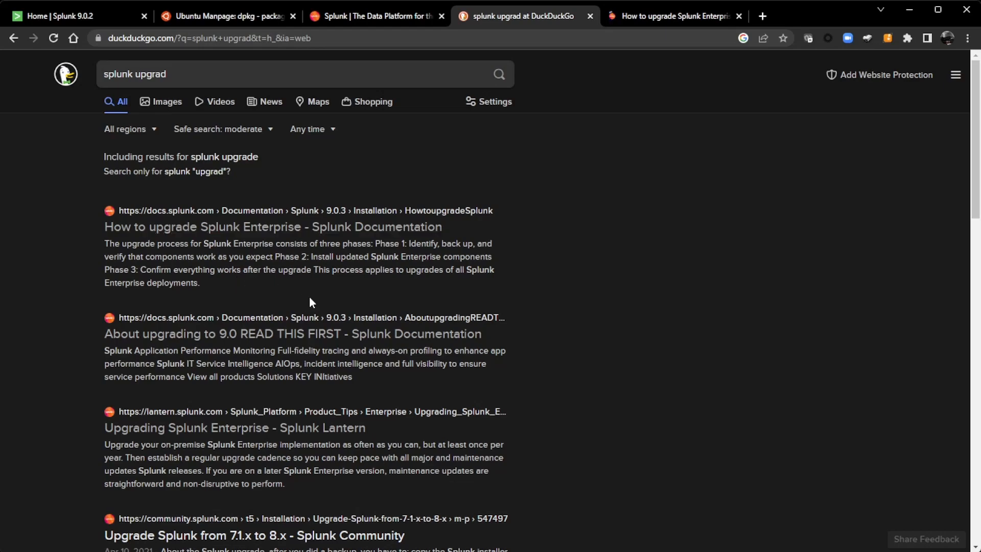
pyautogui.scroll(-3)
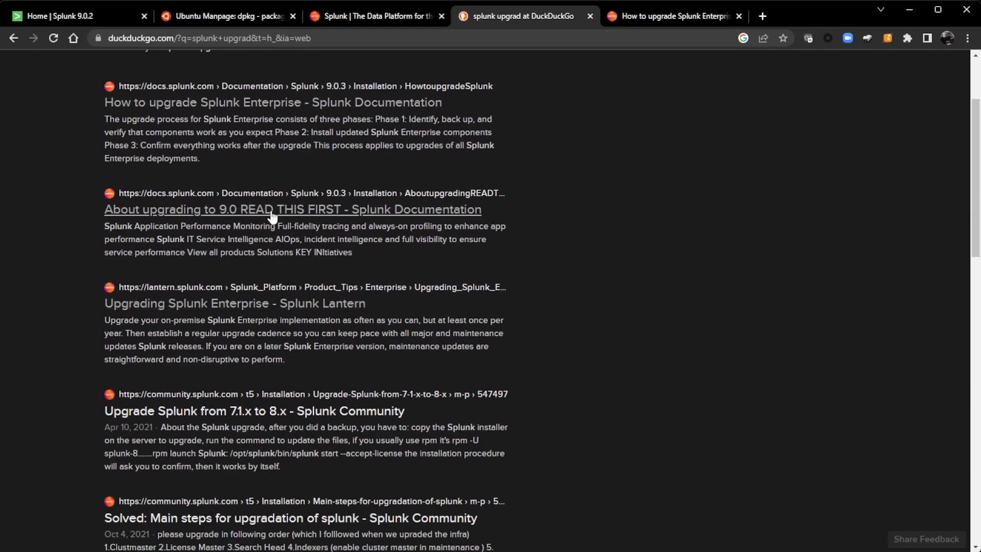
pyautogui.moveTo(249, 315)
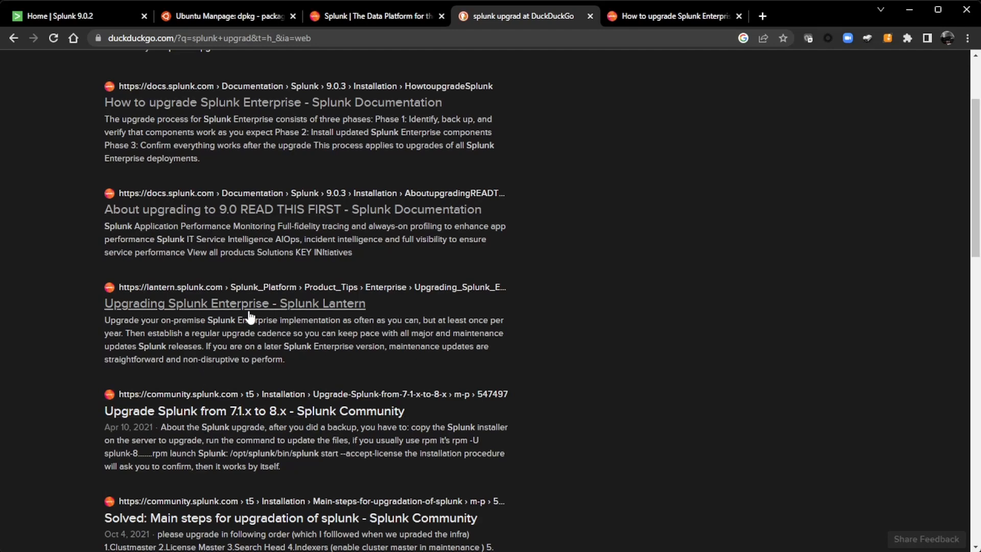
pyautogui.moveTo(251, 312)
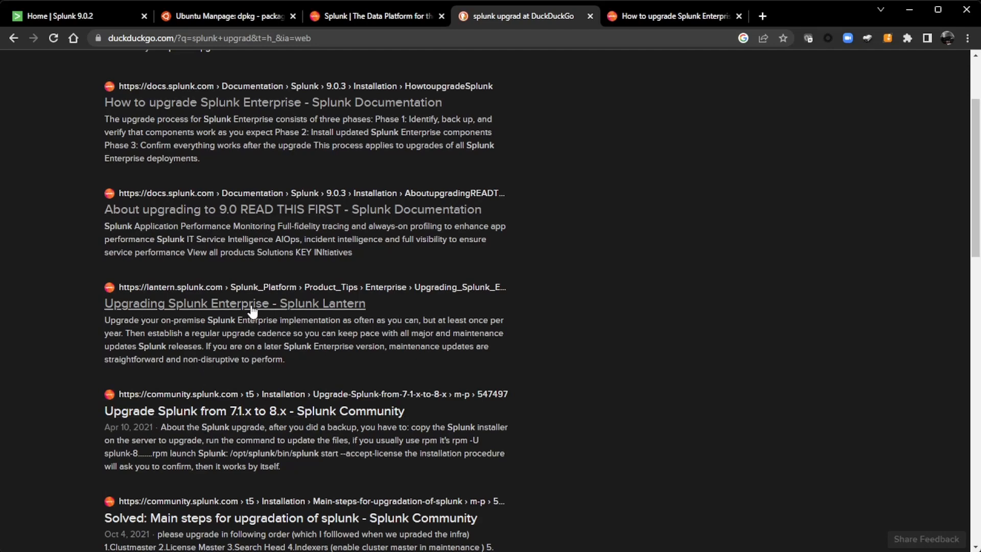
pyautogui.click(235, 303)
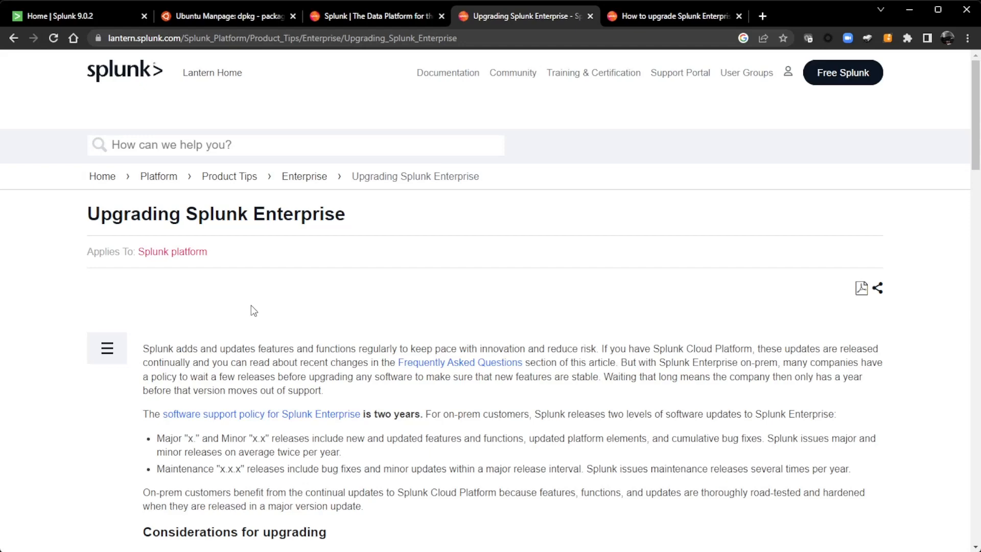
pyautogui.click(212, 72)
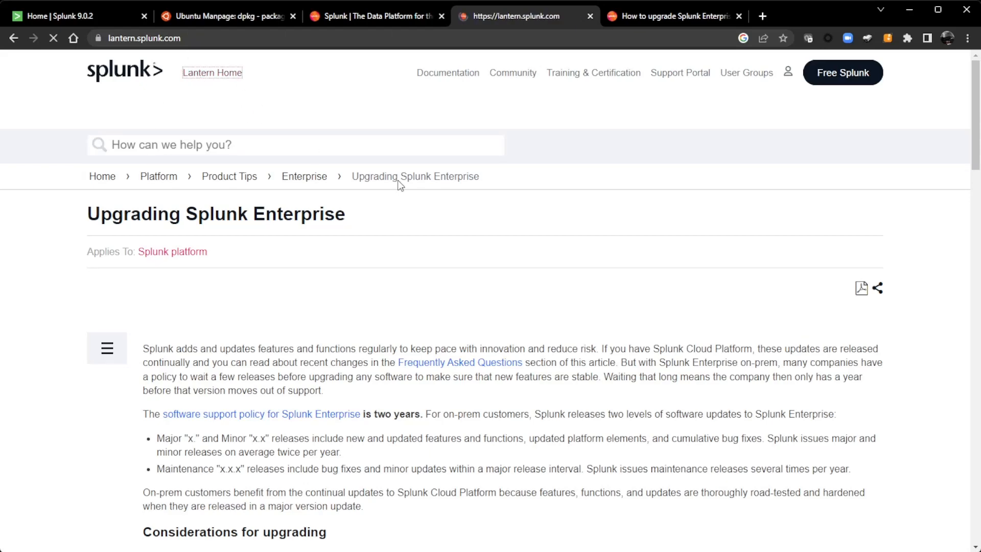
pyautogui.click(212, 72)
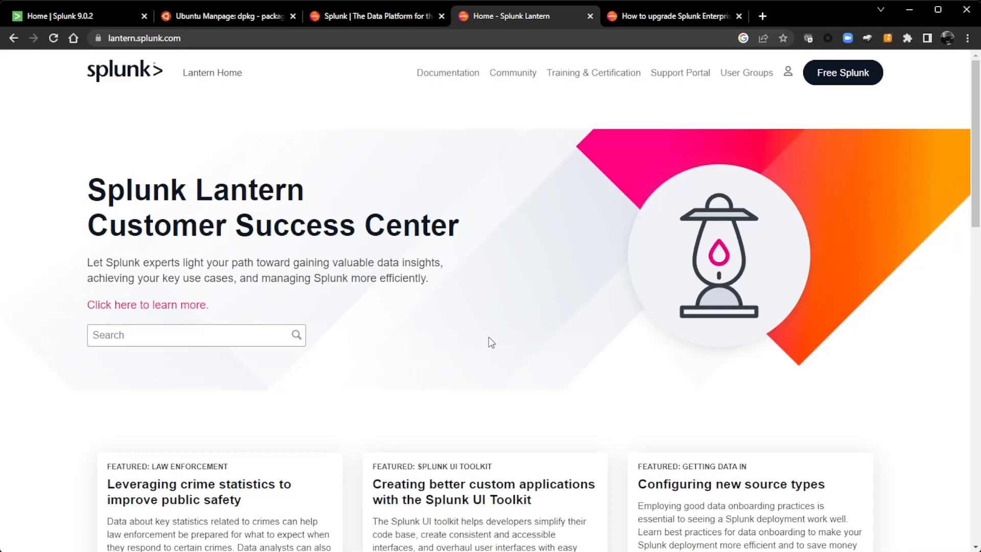
pyautogui.moveTo(150, 37)
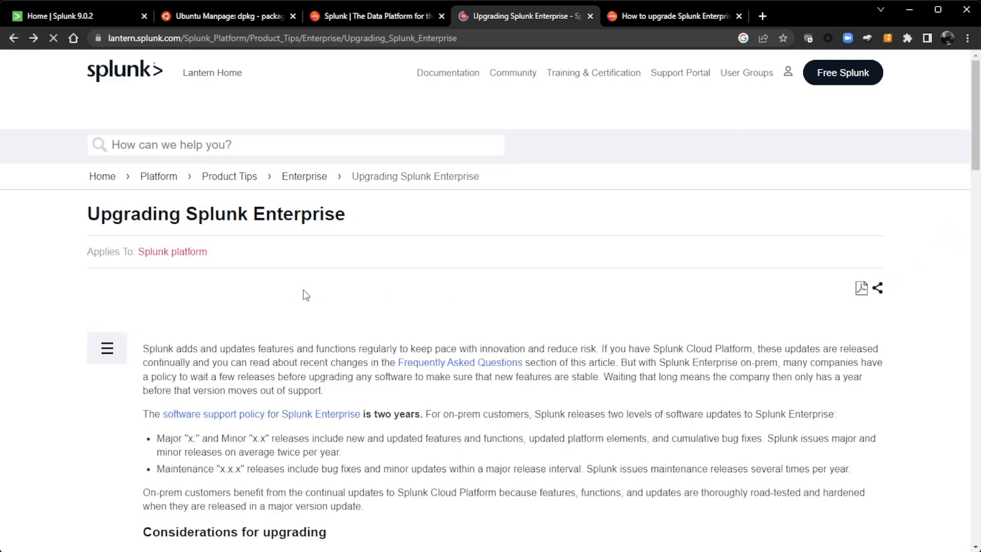
pyautogui.scroll(-3)
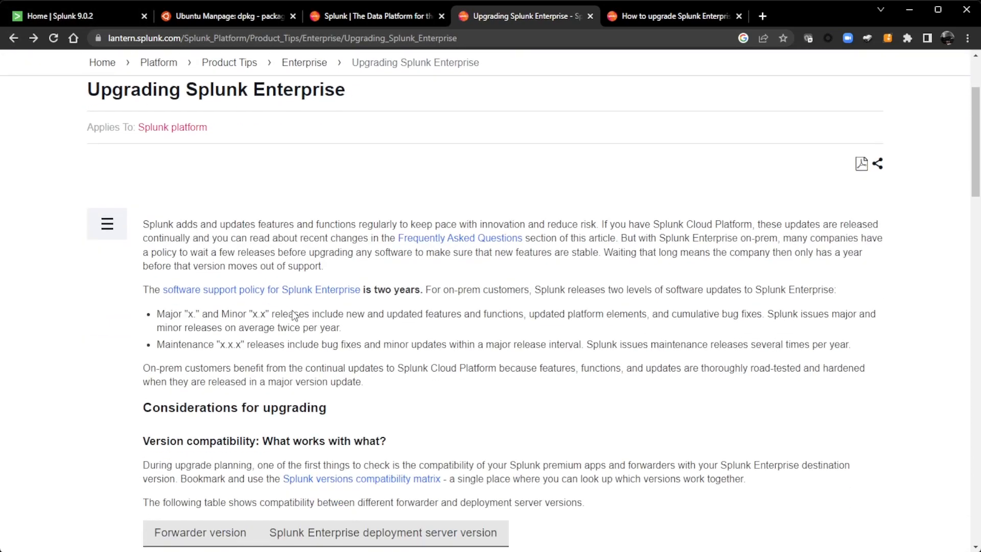
pyautogui.scroll(-3)
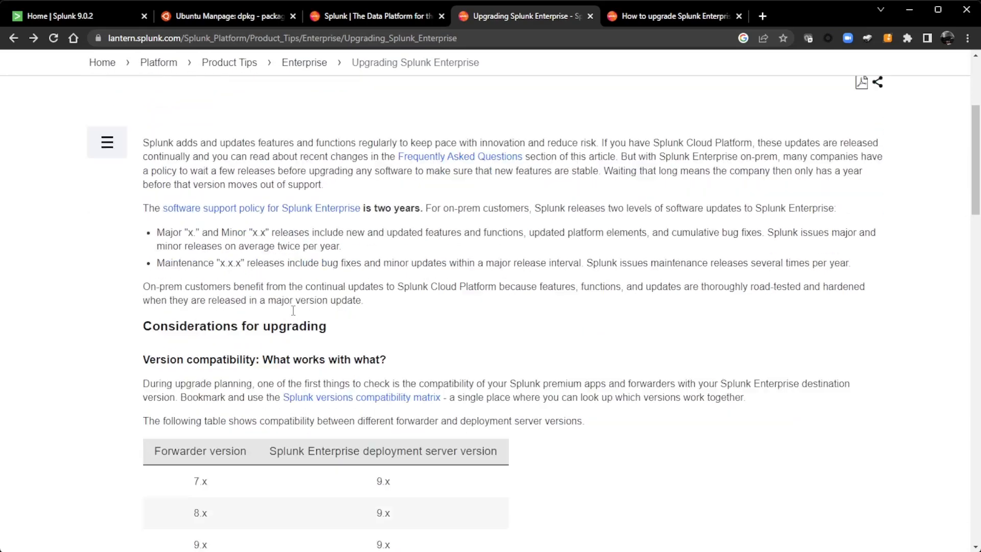
pyautogui.scroll(-3)
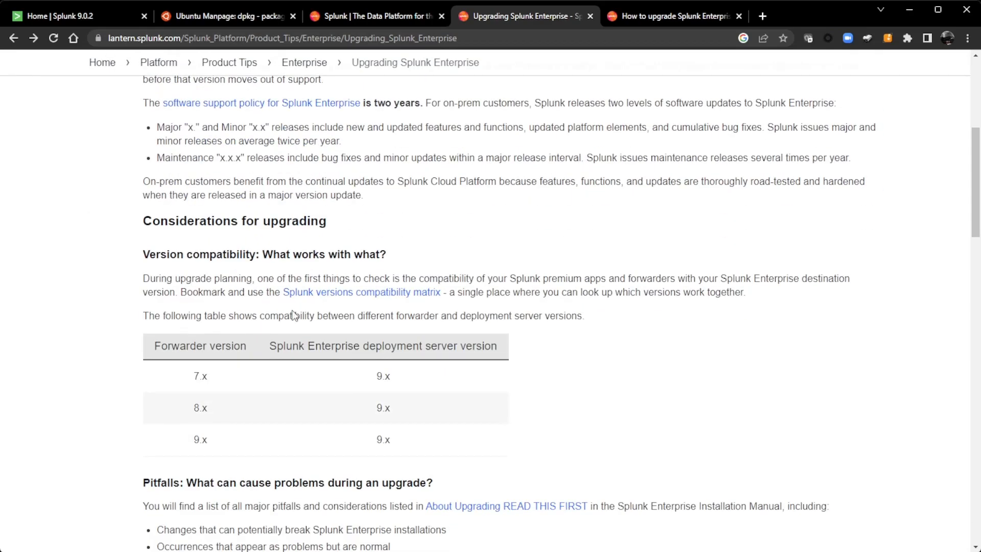
pyautogui.scroll(-3)
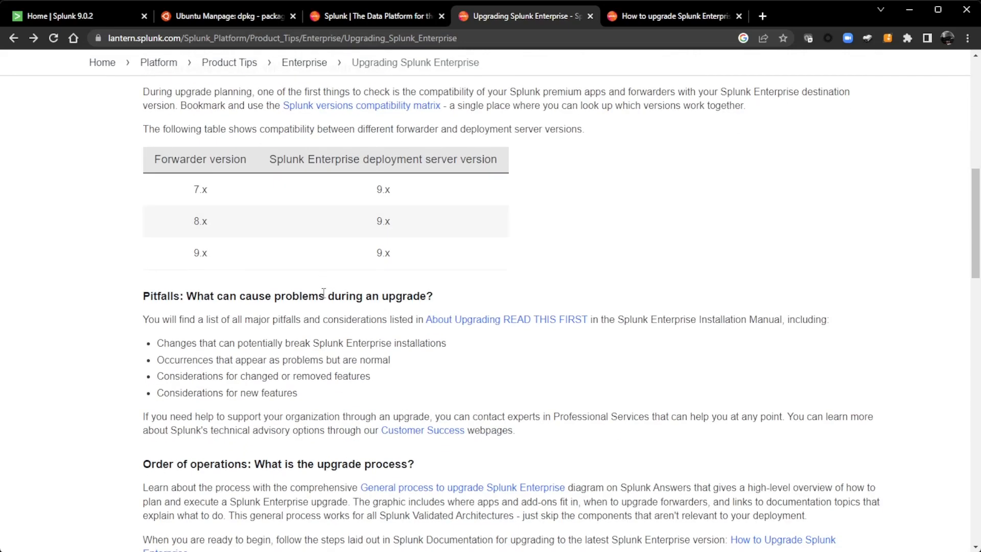
pyautogui.scroll(-3)
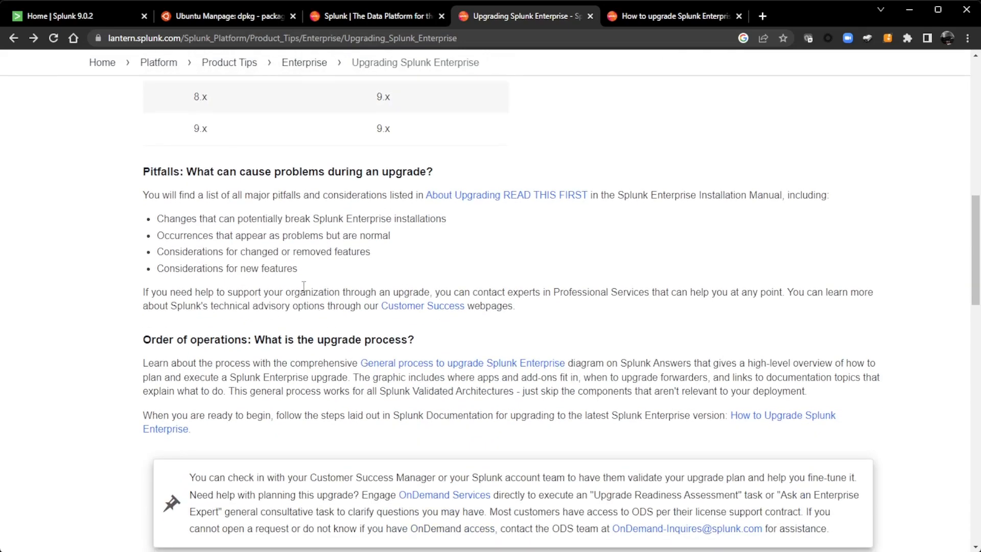
pyautogui.moveTo(540, 200)
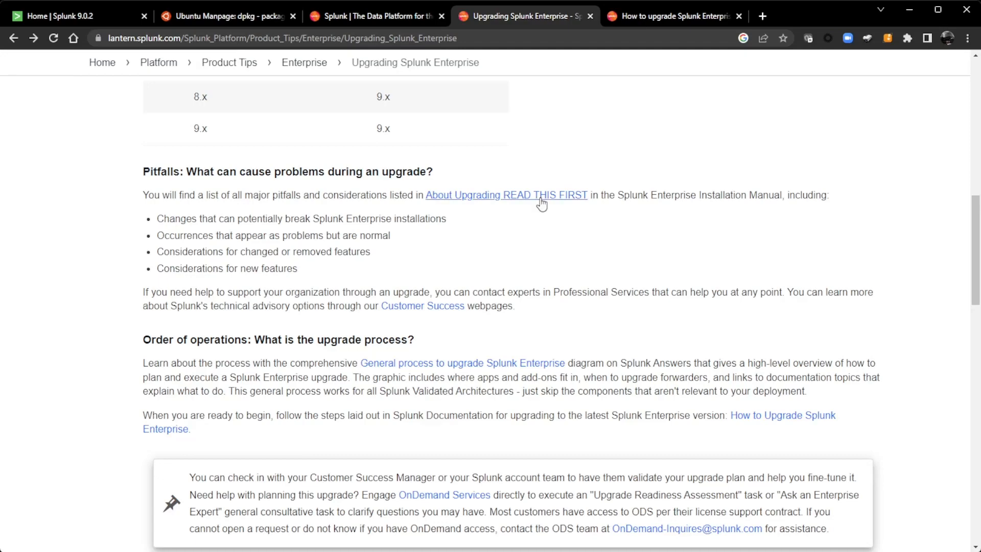
# Bring up the About upgrading to 9.0 READ THIS FIRST page and skim it
pyautogui.click(505, 194)
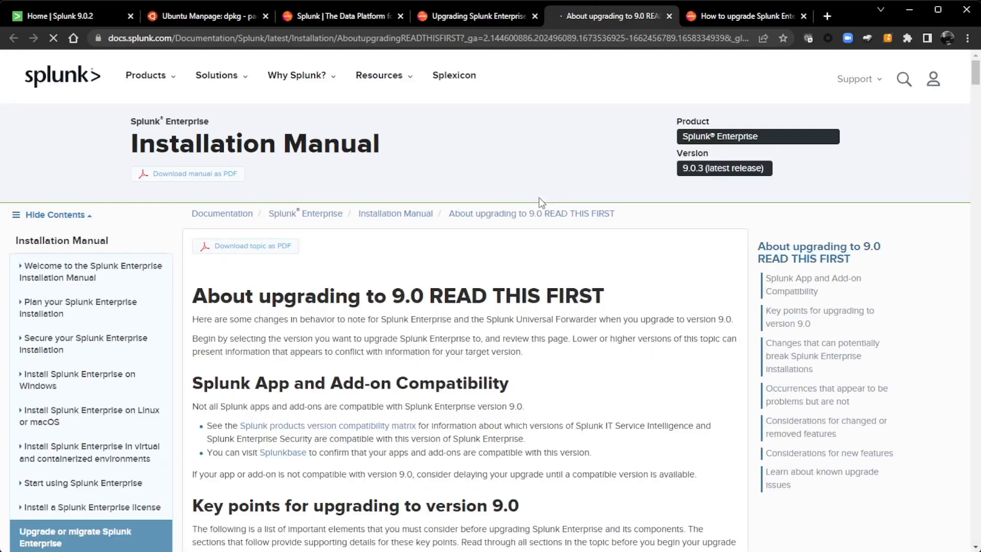
pyautogui.scroll(-3)
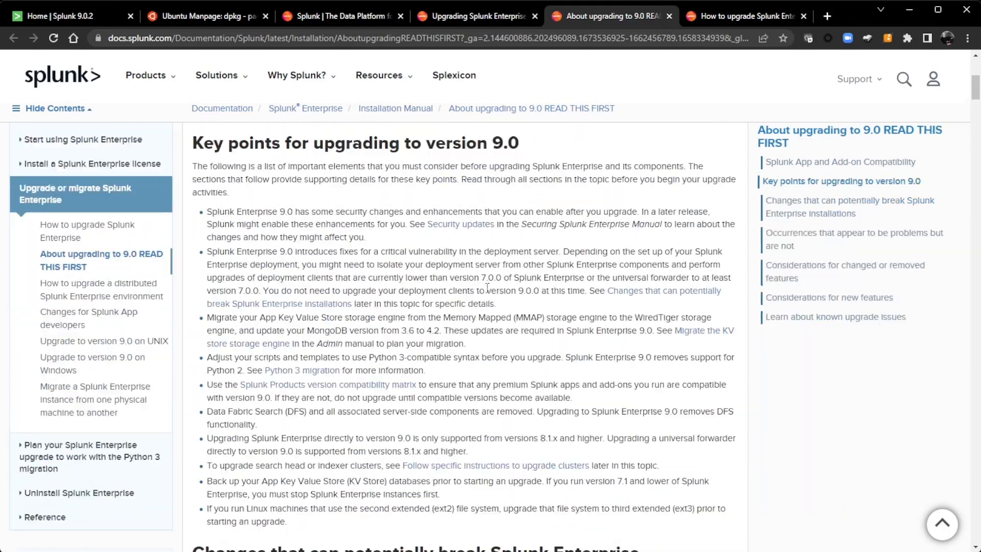
pyautogui.scroll(3)
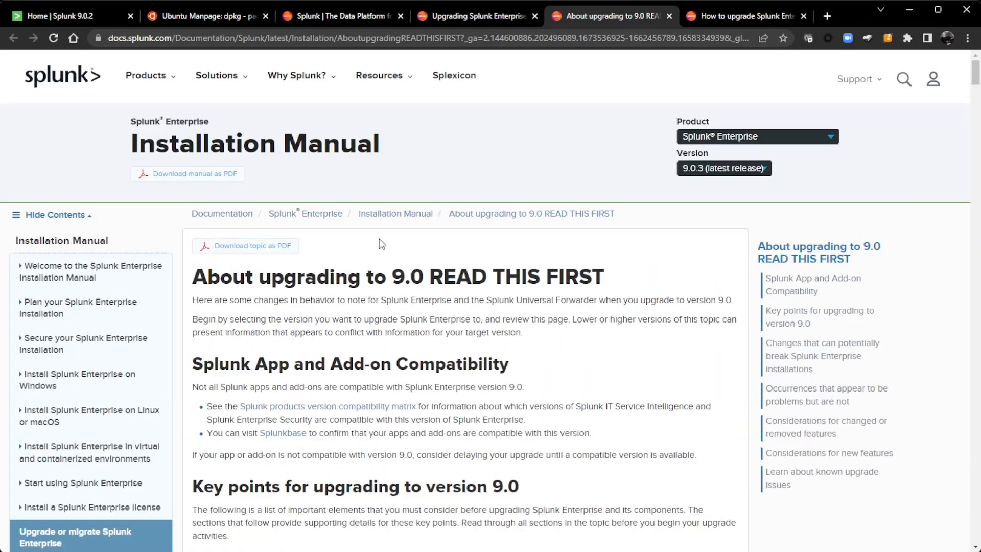
# Compare it against the How to upgrade Splunk Enterprise guide, then continue reading READ THIS FIRST
pyautogui.click(745, 16)
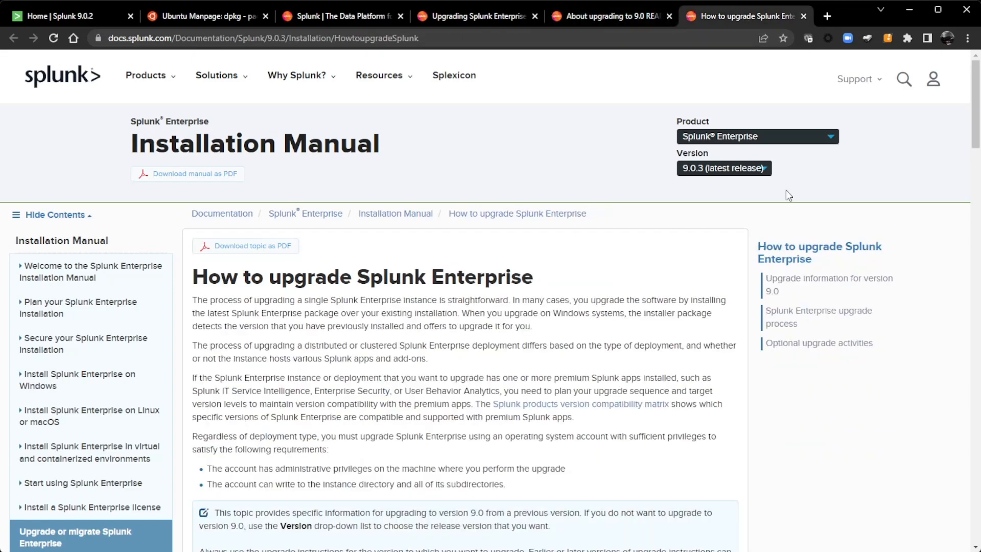
pyautogui.scroll(-3)
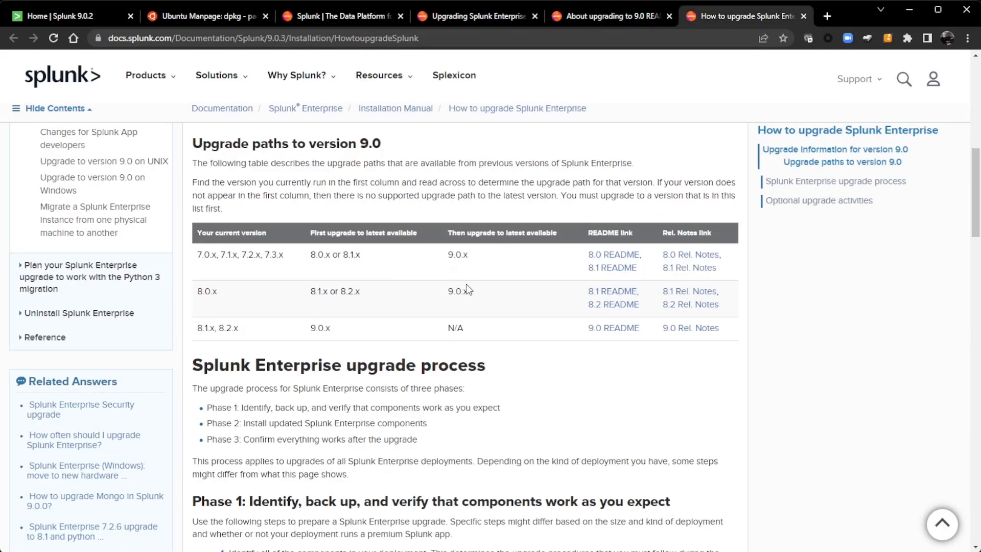
pyautogui.click(607, 16)
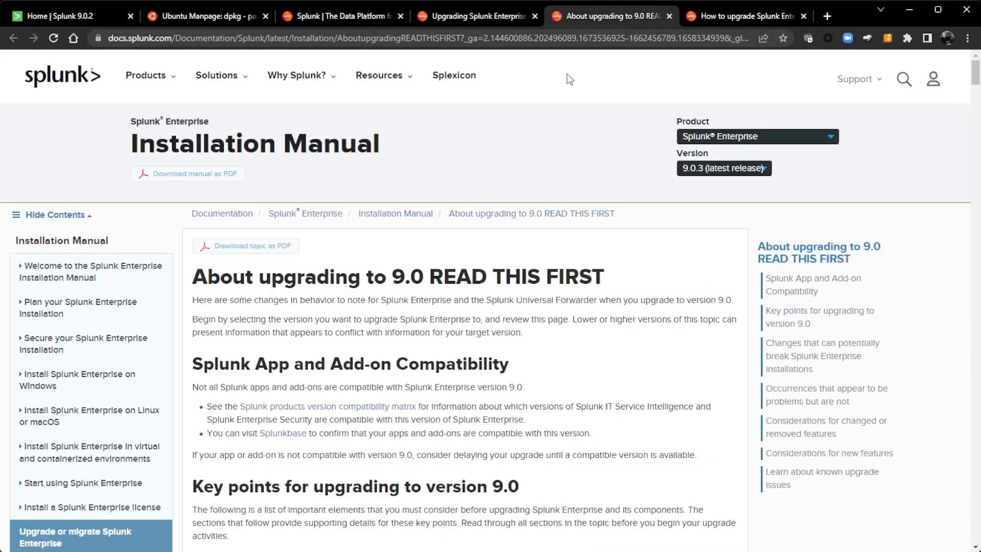
pyautogui.scroll(-3)
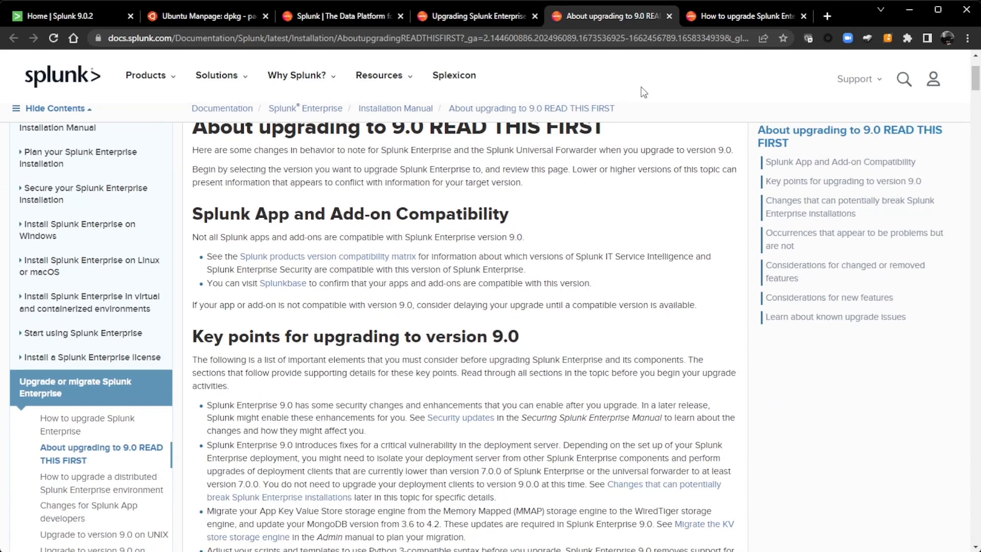
# Close the READ THIS FIRST page and read the upgrade-paths table in the How to upgrade guide
pyautogui.click(672, 16)
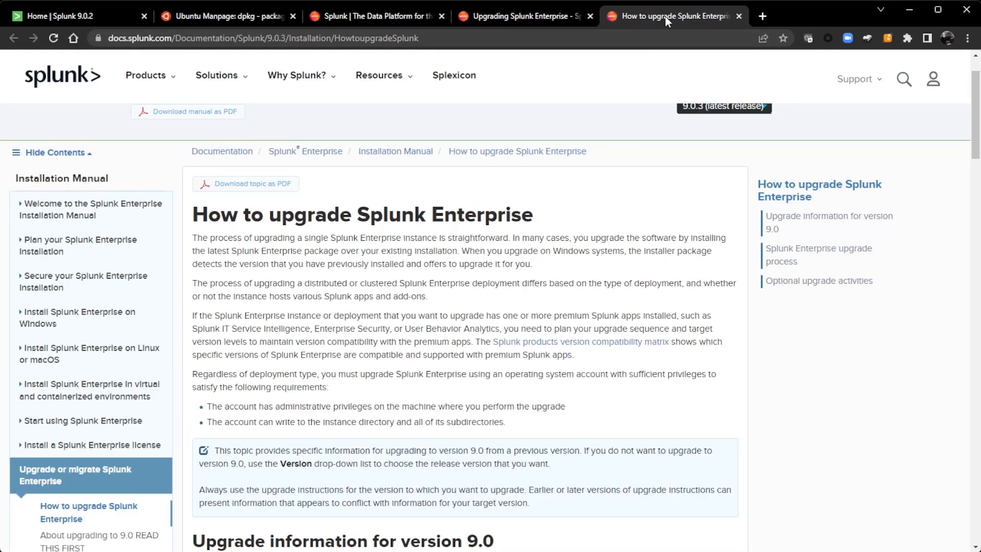
pyautogui.scroll(-3)
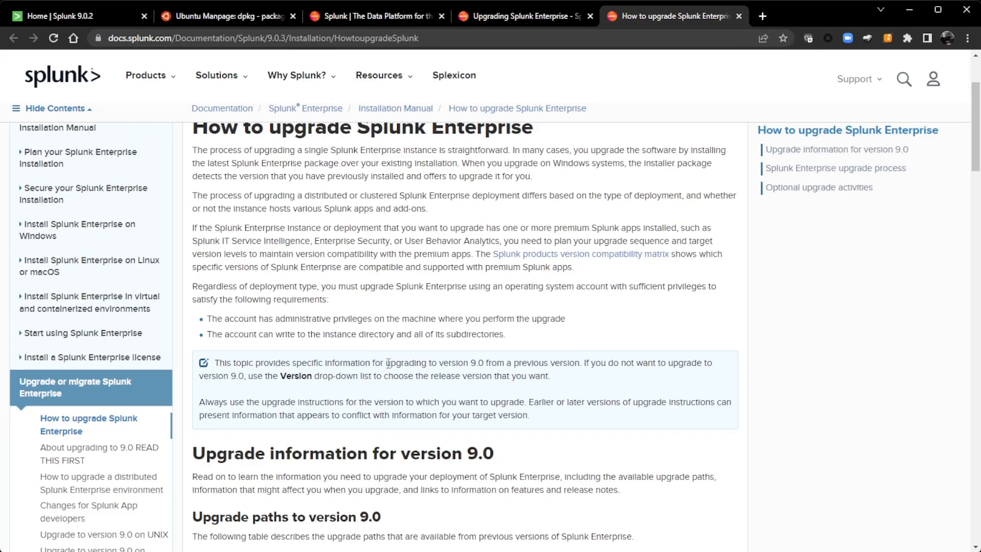
pyautogui.scroll(-3)
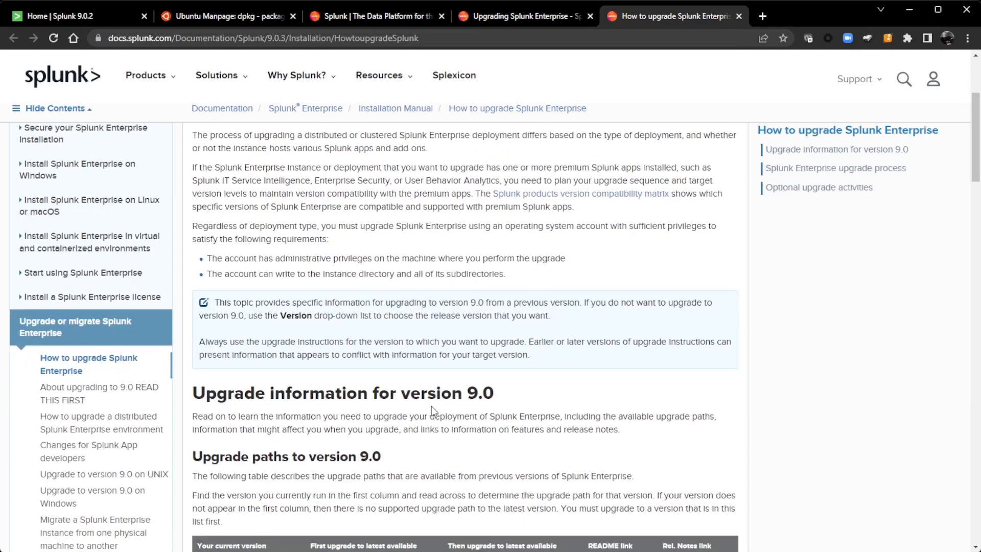
pyautogui.scroll(-3)
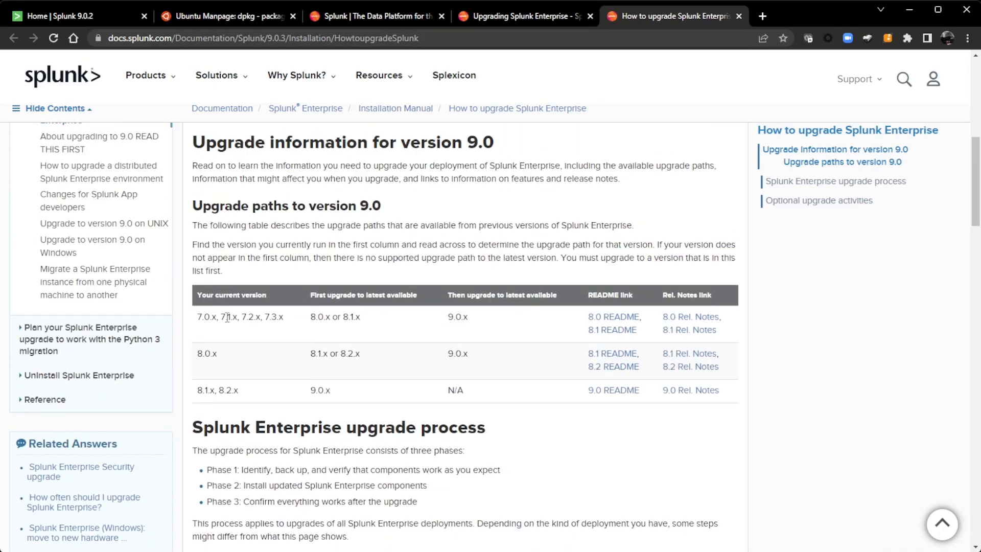
pyautogui.moveTo(354, 317)
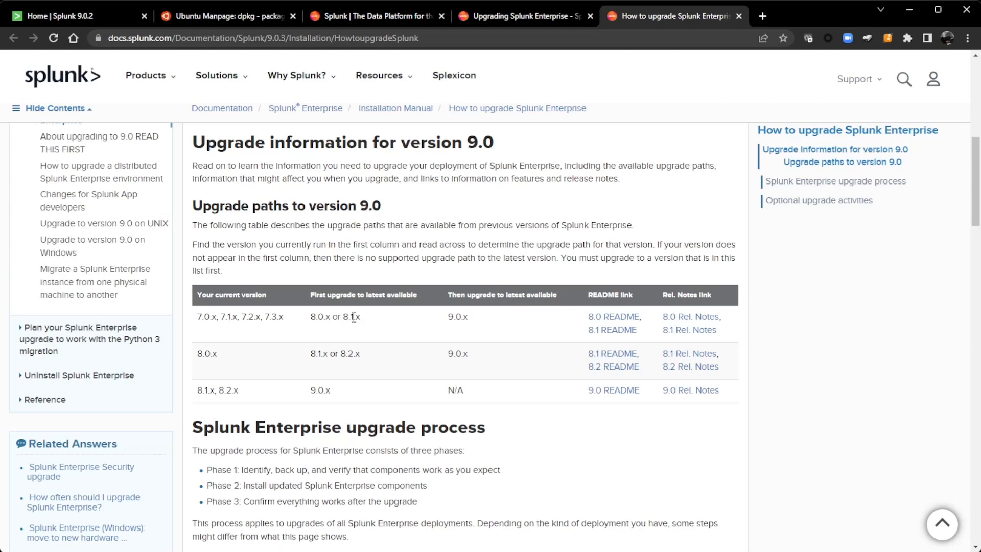
pyautogui.moveTo(435, 341)
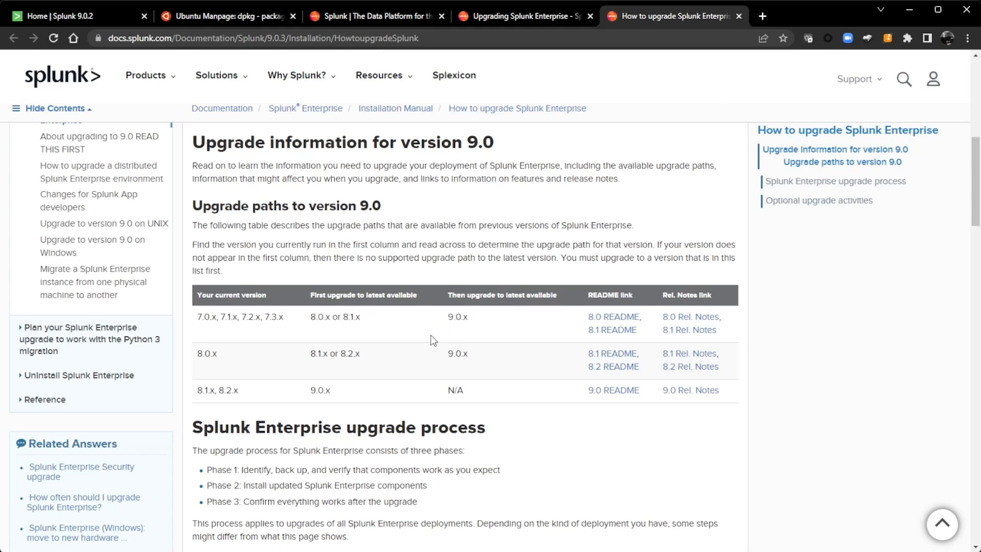
# Read on through Phase 1 and Phase 2 down to the single-instance OS upgrade links
pyautogui.scroll(-3)
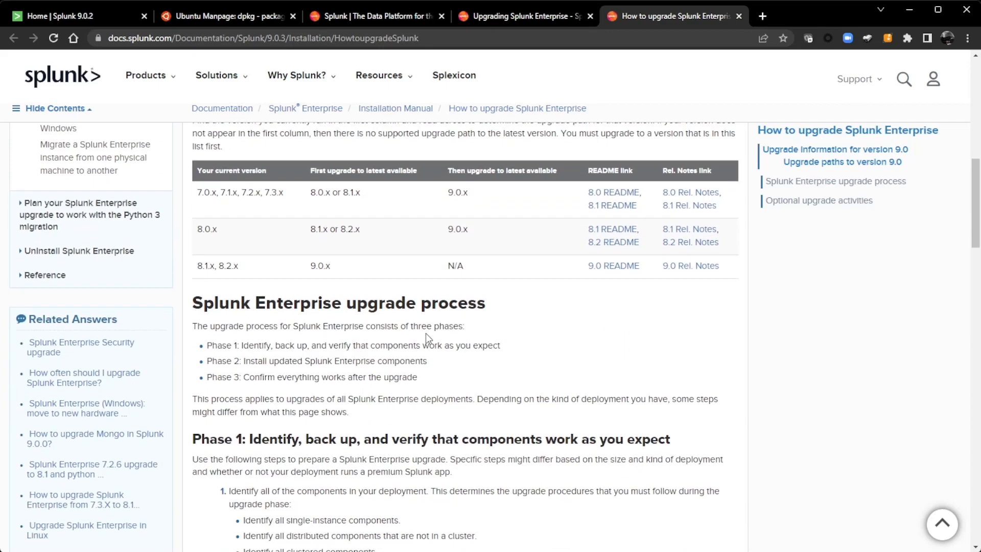
pyautogui.scroll(-3)
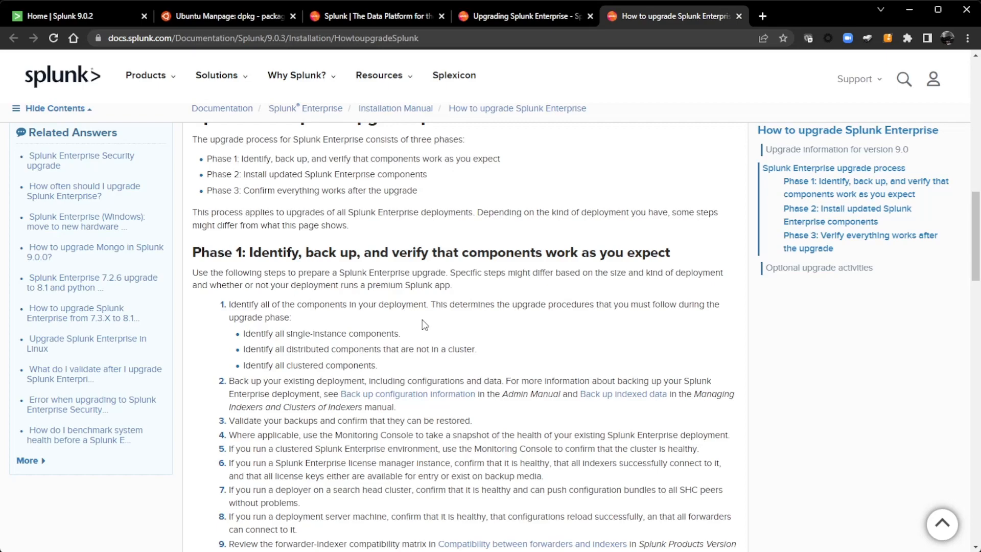
pyautogui.moveTo(397, 318)
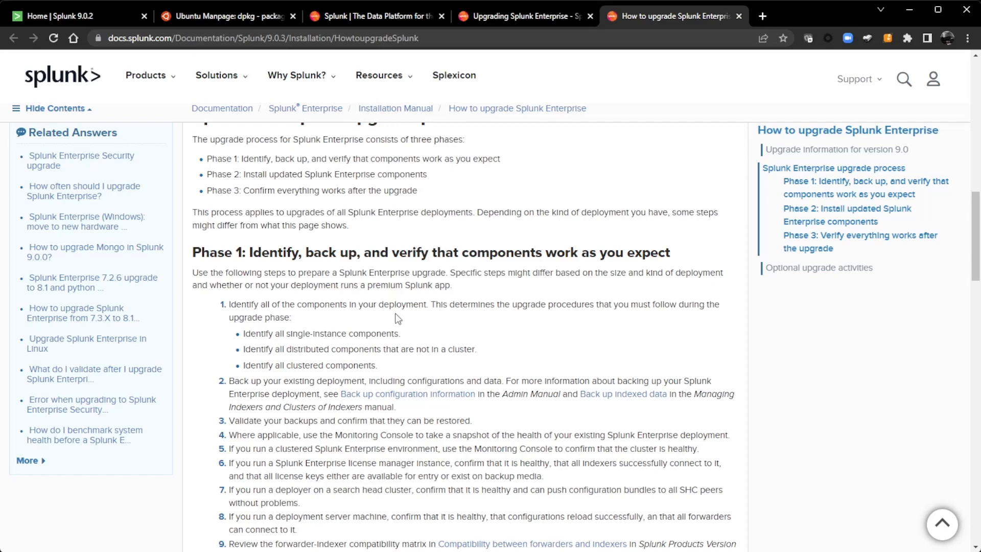
pyautogui.scroll(-3)
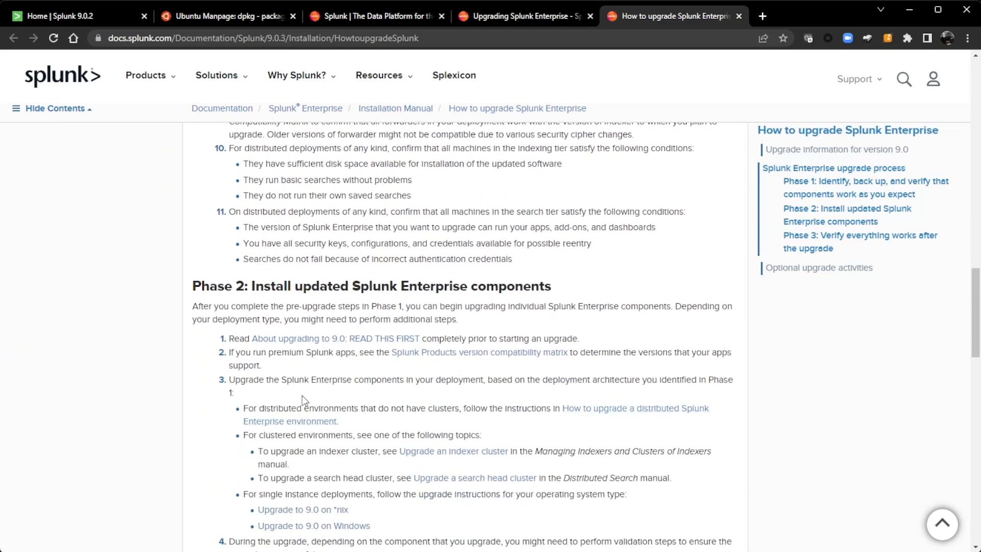
pyautogui.scroll(-3)
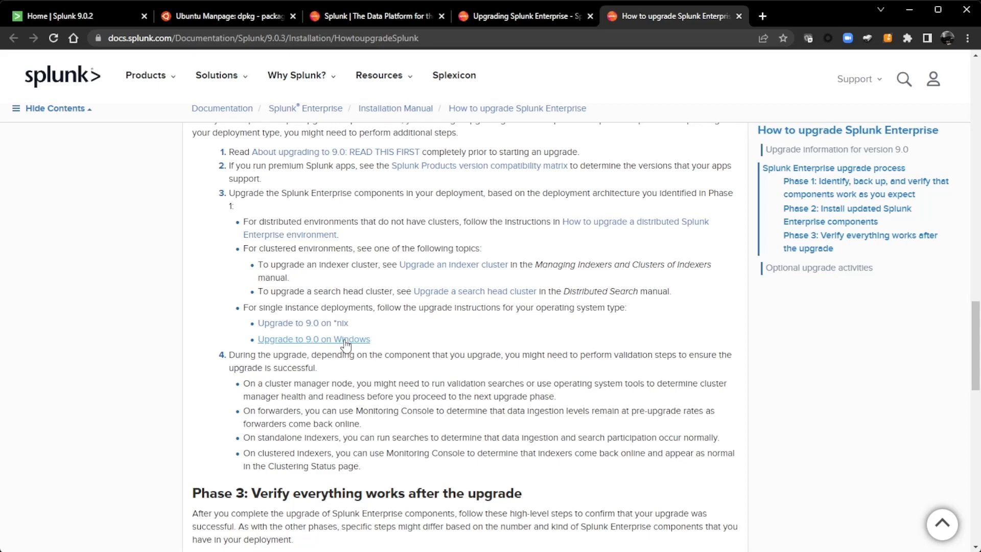
pyautogui.moveTo(314, 325)
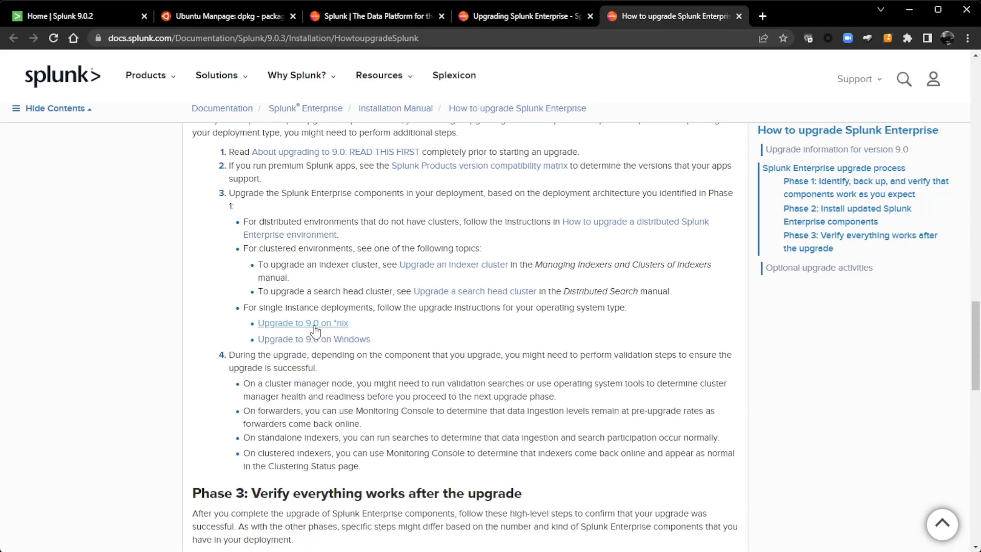
# Review the Upgrade Splunk Enterprise steps on the Upgrade to version 9.0 on UNIX page
pyautogui.click(302, 323)
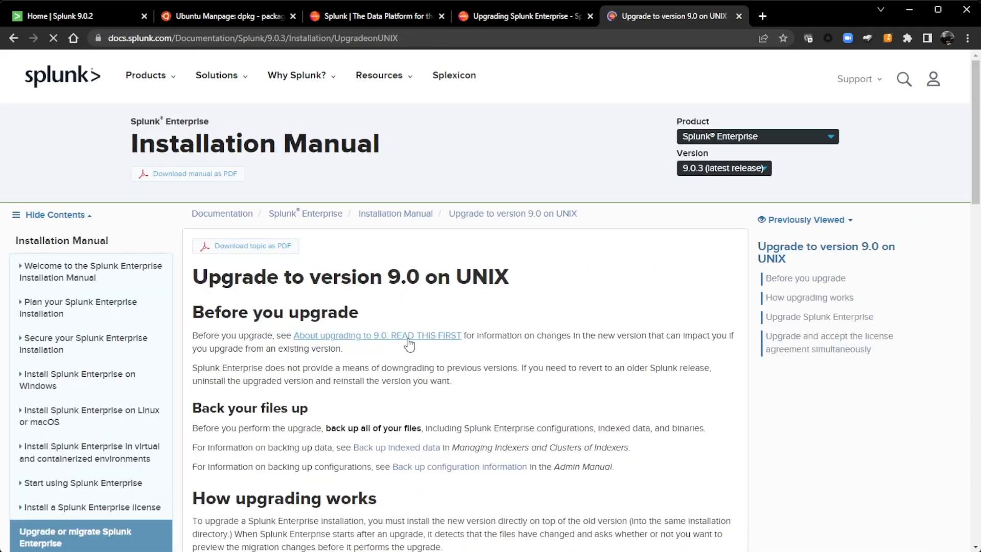
pyautogui.scroll(-3)
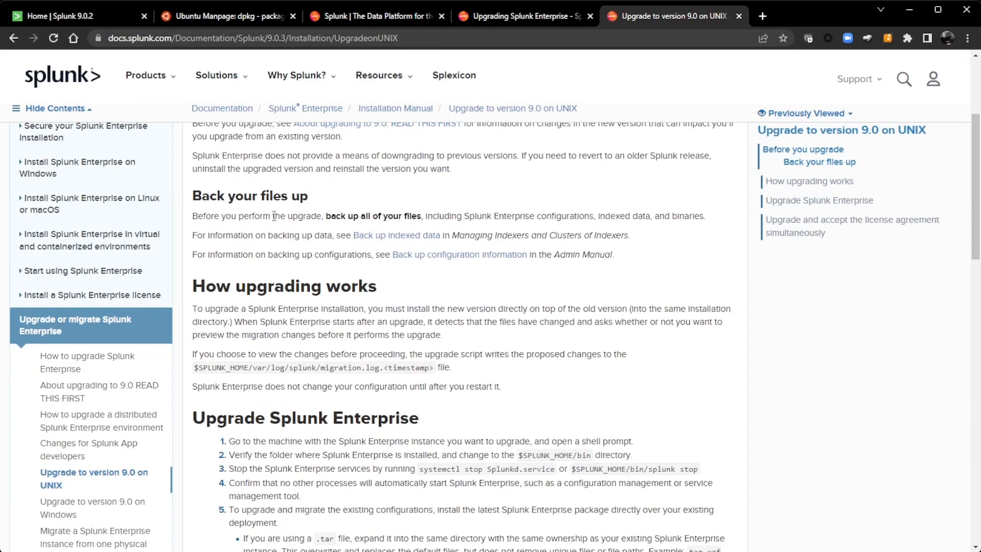
pyautogui.scroll(-3)
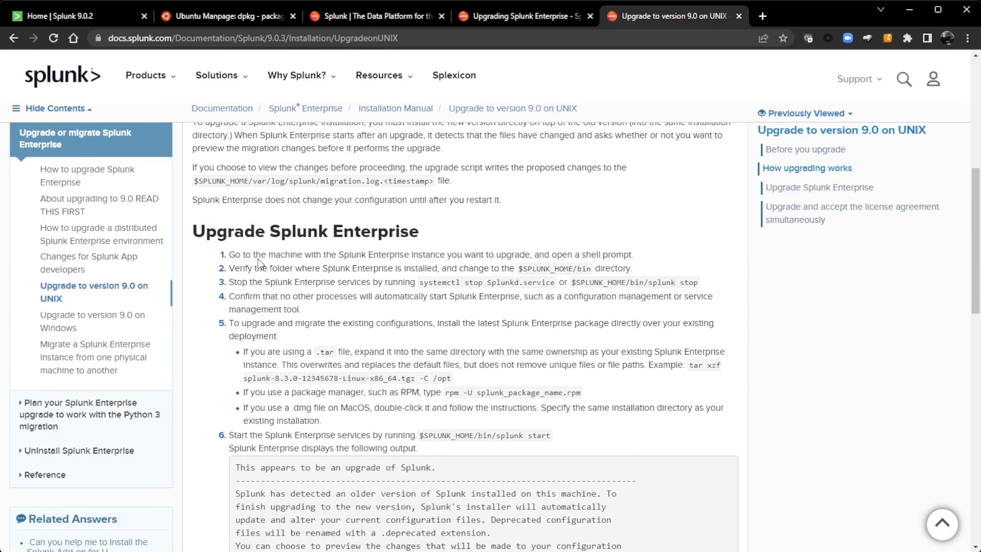
pyautogui.scroll(-3)
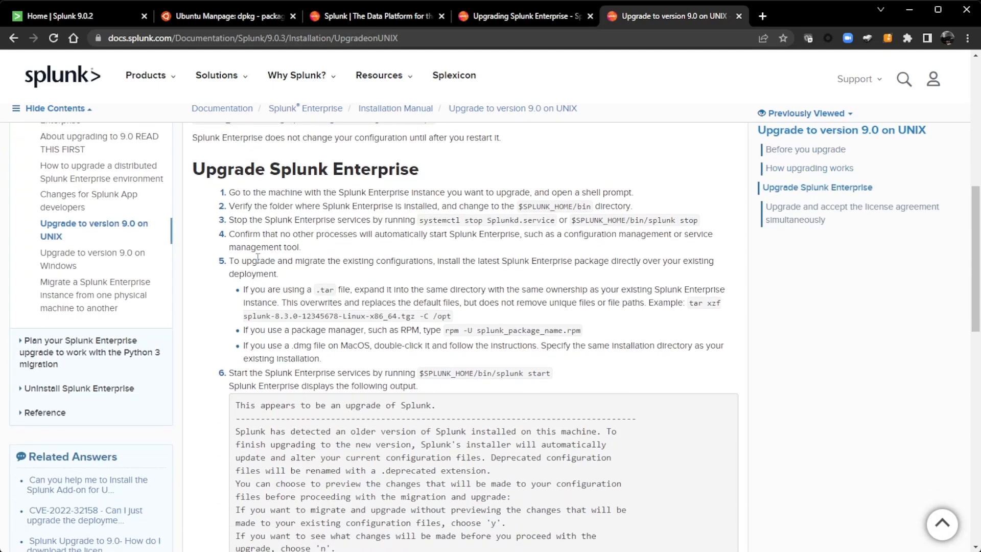
pyautogui.scroll(-3)
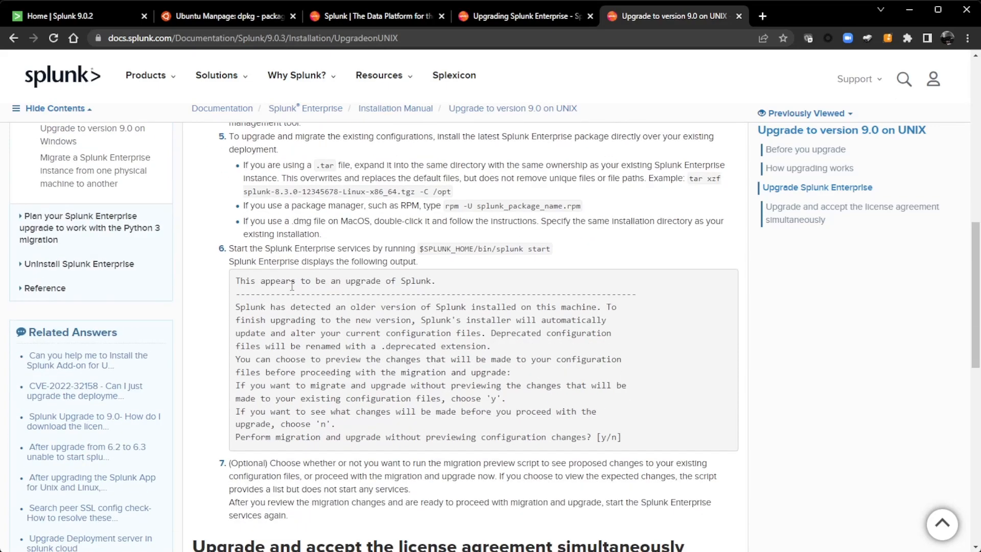
pyautogui.scroll(-3)
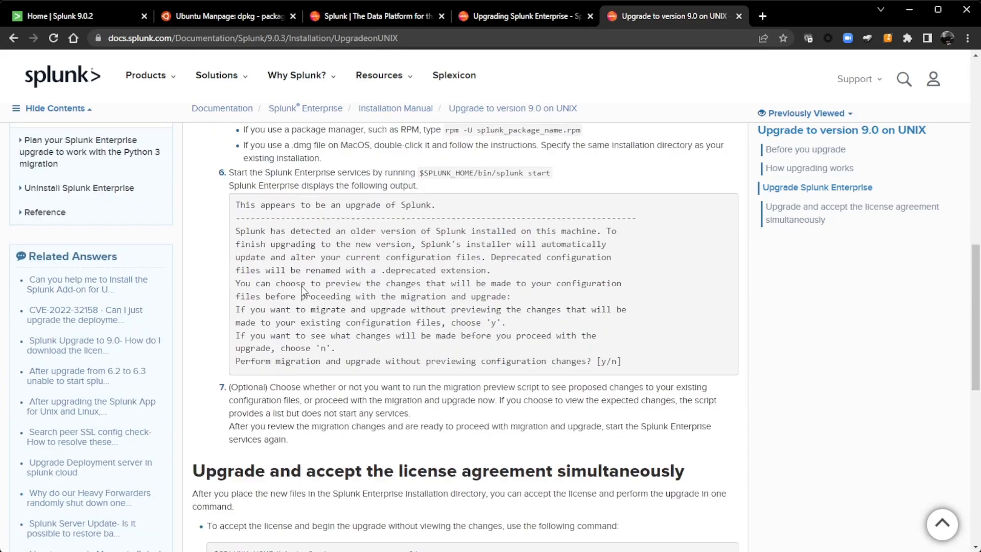
pyautogui.scroll(3)
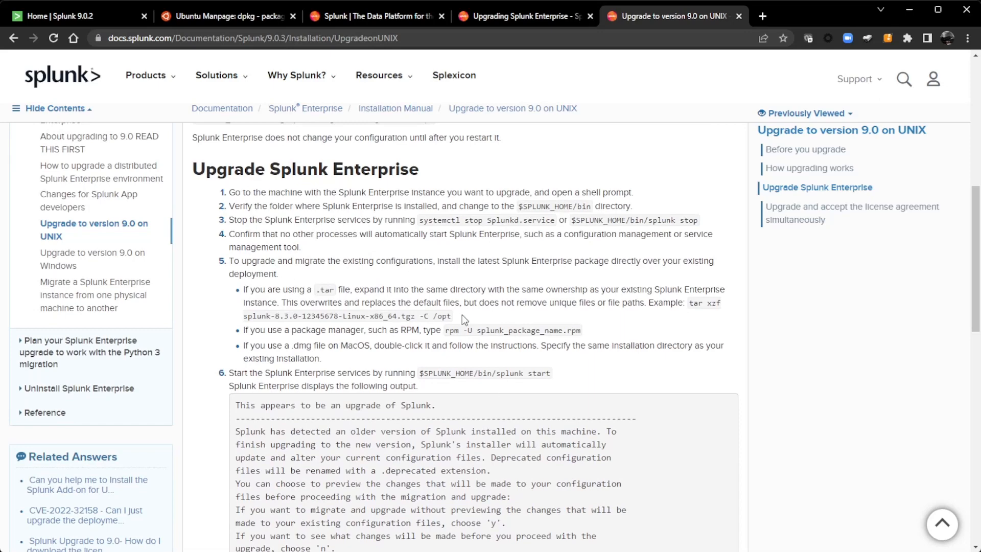
pyautogui.moveTo(449, 330)
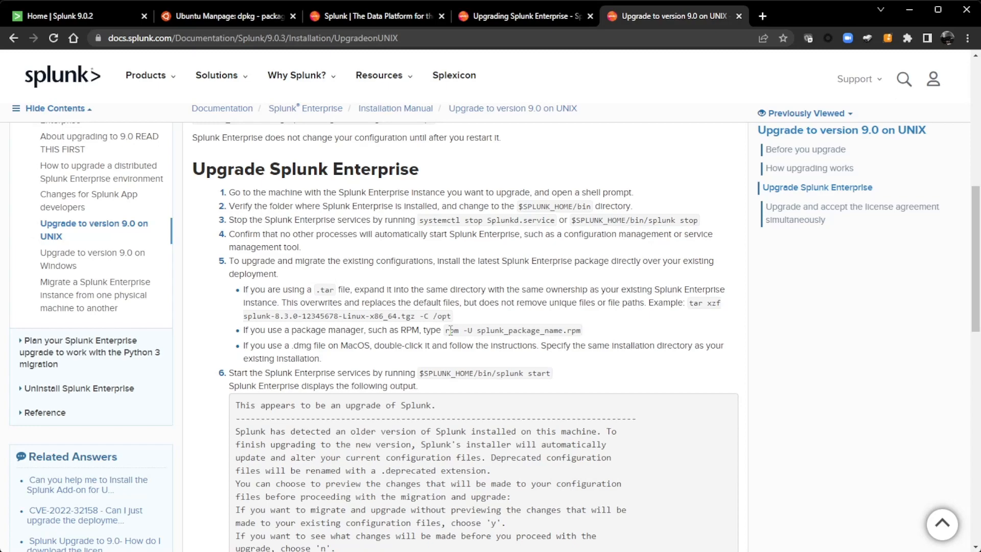
pyautogui.scroll(3)
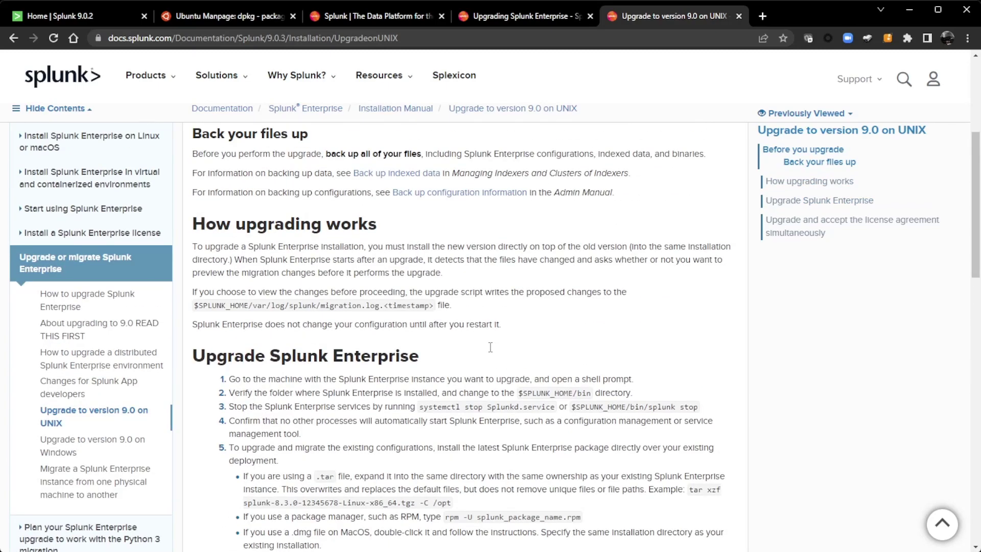
pyautogui.moveTo(455, 281)
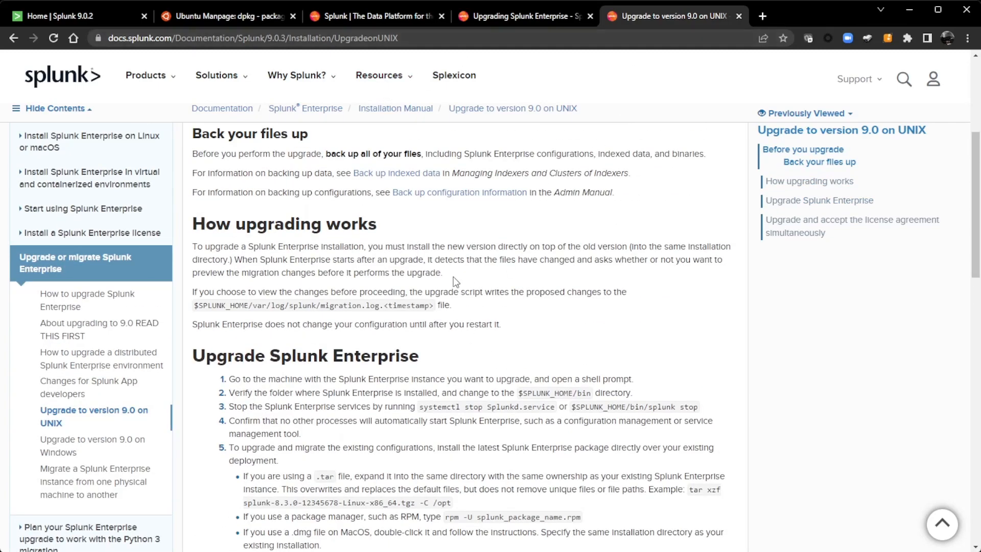
pyautogui.scroll(-3)
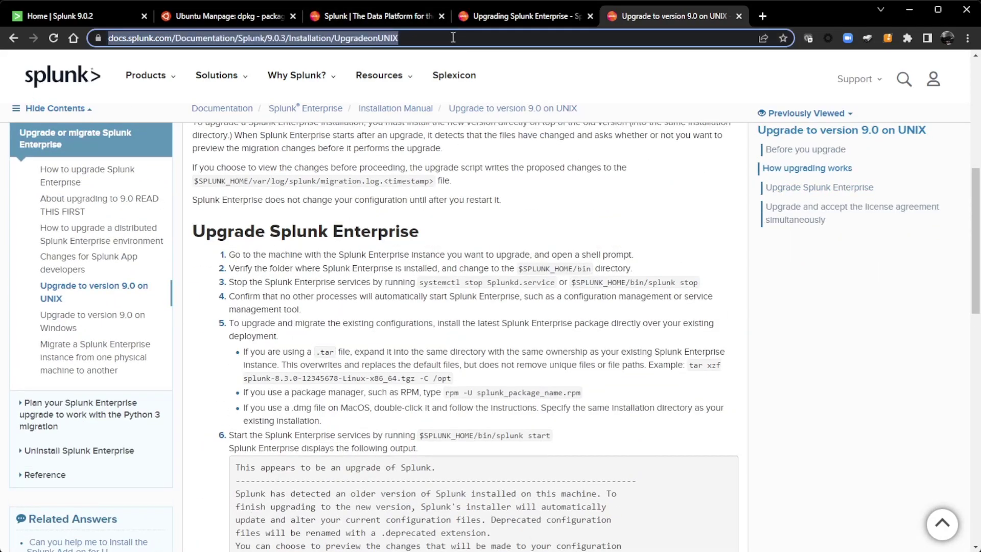
# Google 'splunk unix install' and go to Splunk's Install on Linux documentation
pyautogui.write('google.com')
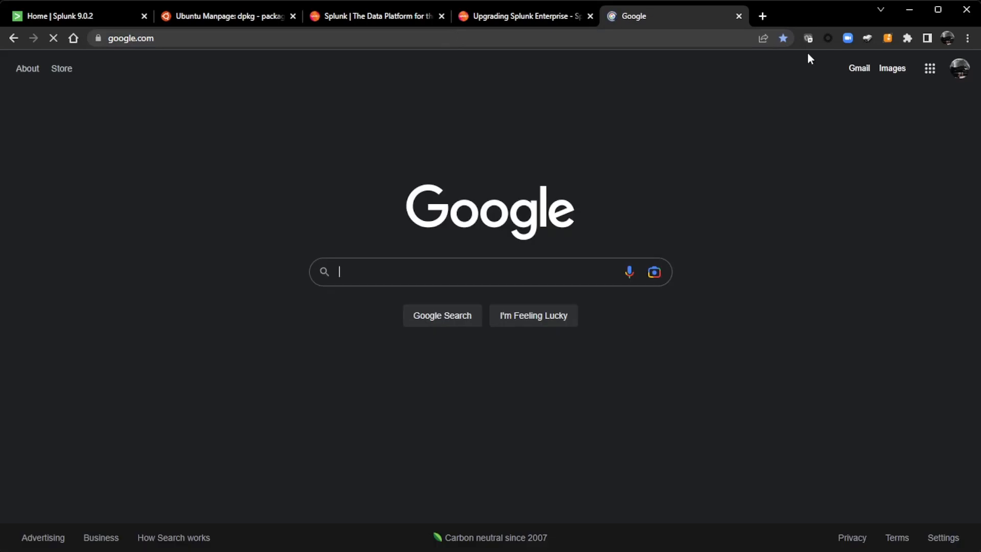
pyautogui.write('splunk')
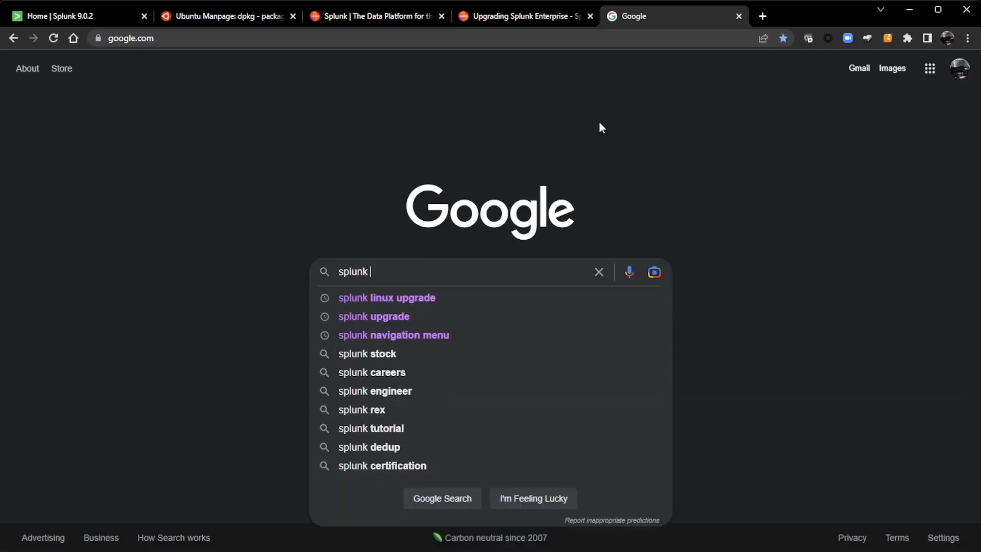
pyautogui.write('unix install')
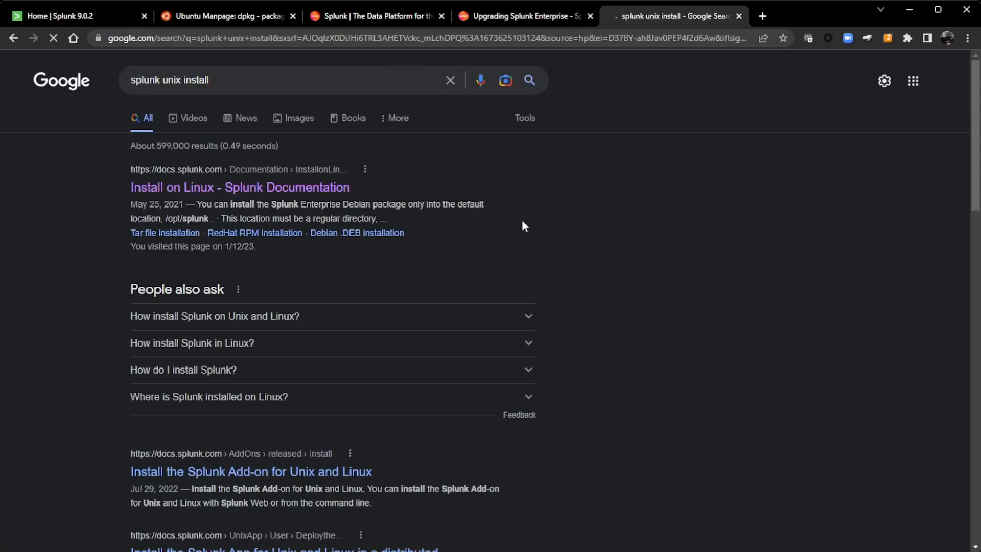
pyautogui.click(239, 186)
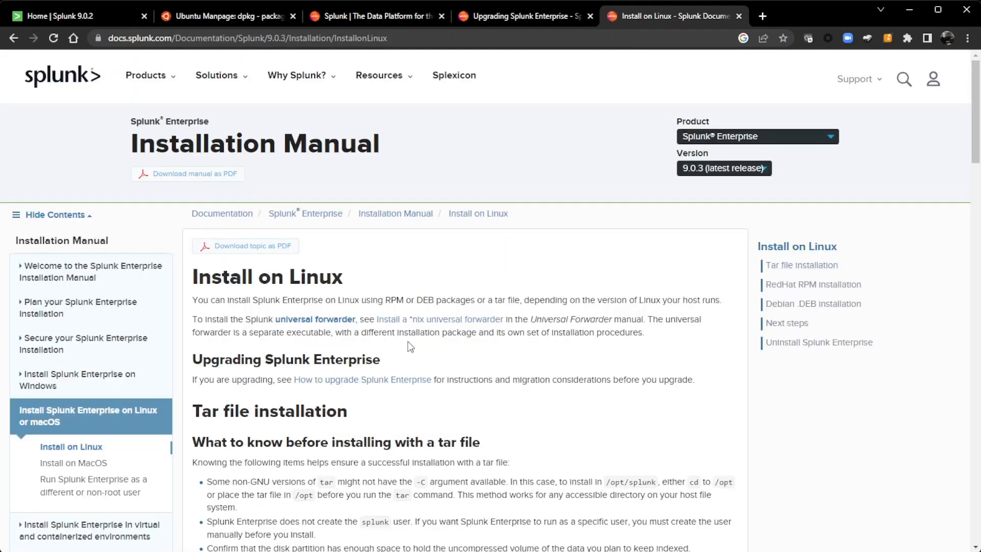
# Reach the Debian .DEB installation procedure, then consult the dpkg man page
pyautogui.scroll(-3)
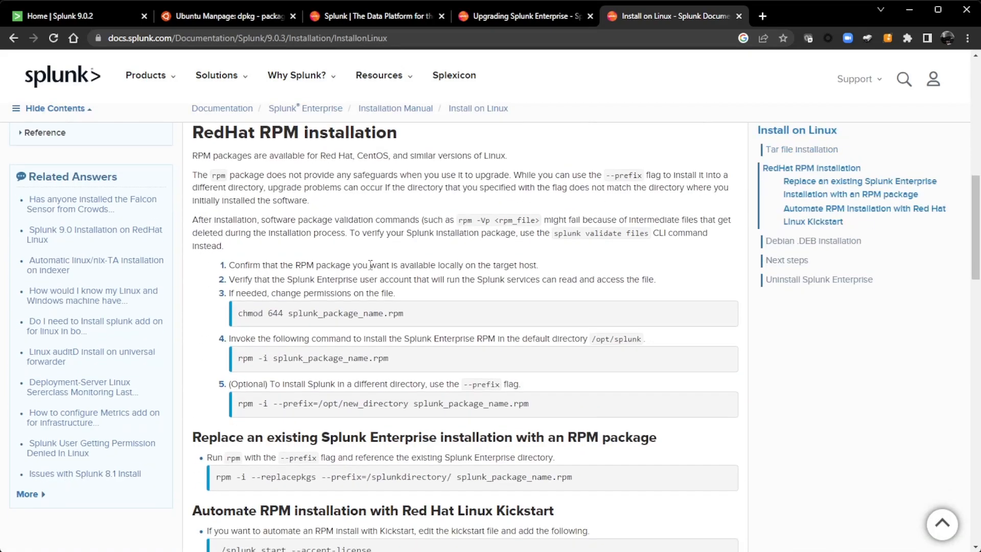
pyautogui.moveTo(352, 341)
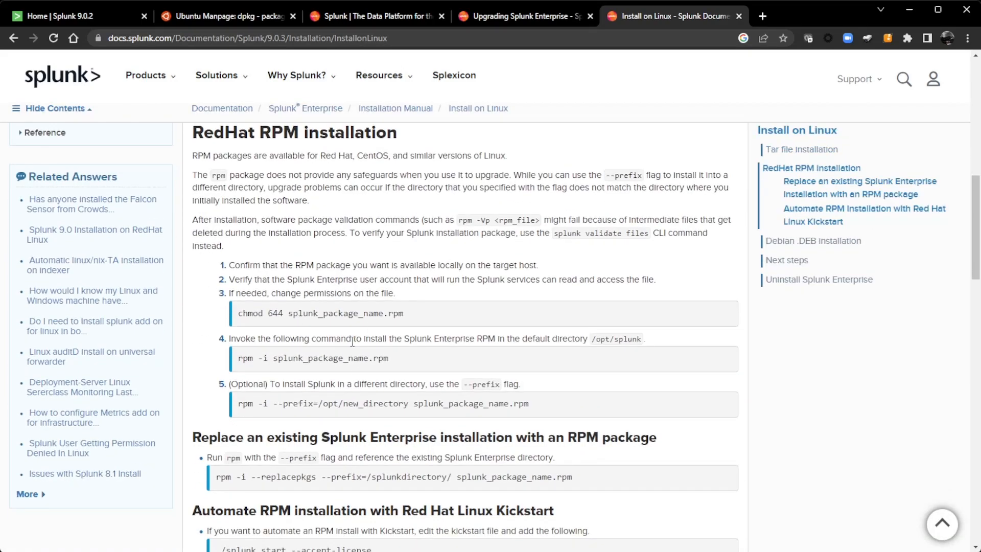
pyautogui.scroll(-3)
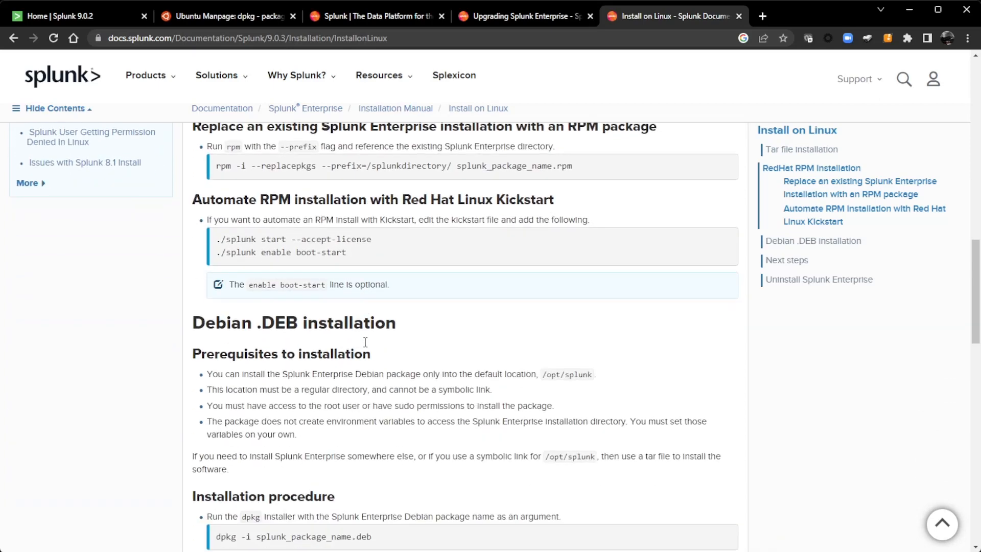
pyautogui.scroll(-3)
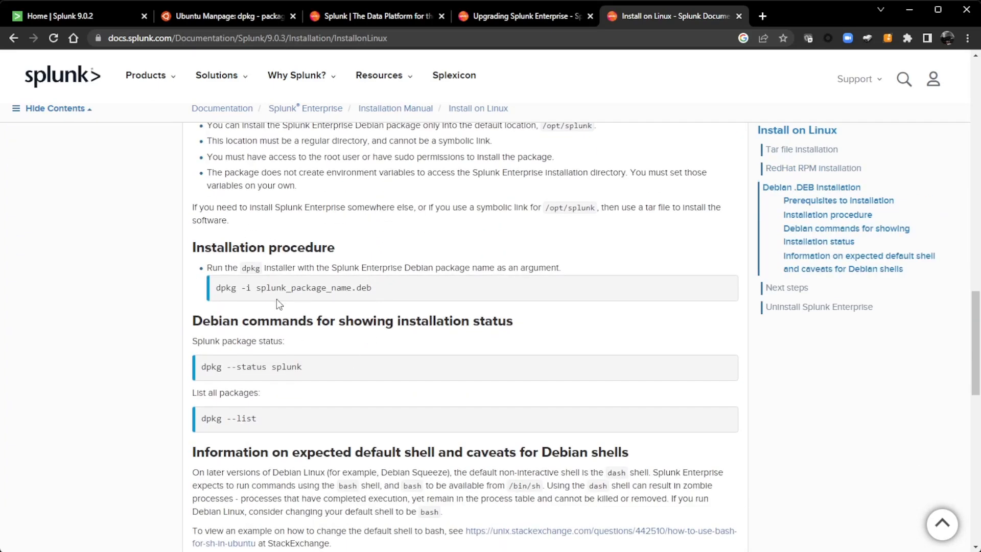
pyautogui.moveTo(378, 296)
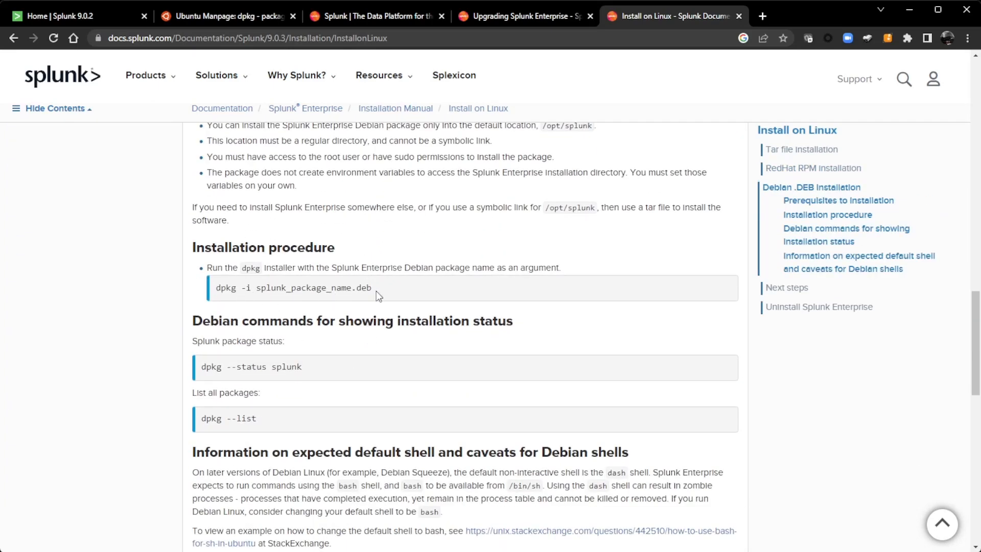
pyautogui.click(226, 16)
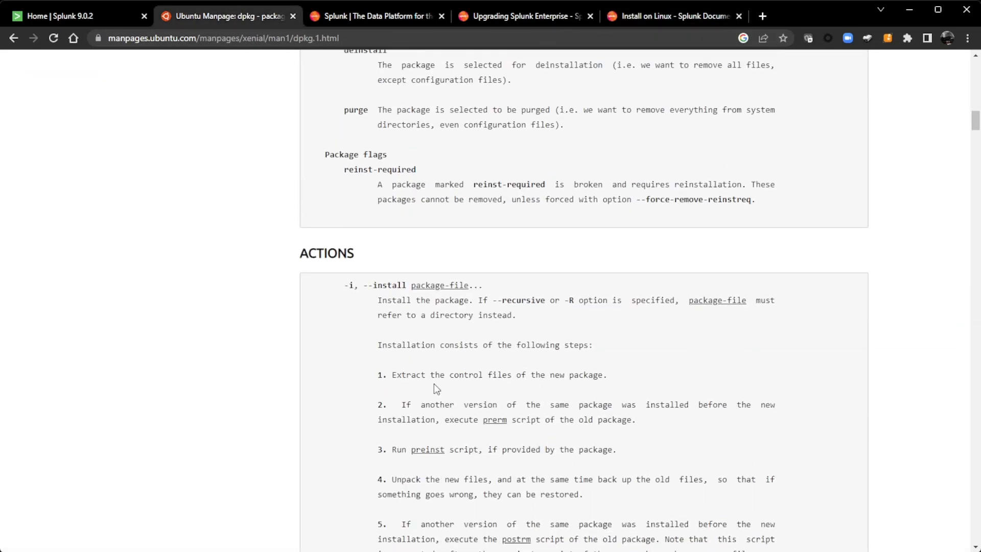
# Read the dpkg install action, then return to Splunk's Install on Linux Debian procedure
pyautogui.scroll(-3)
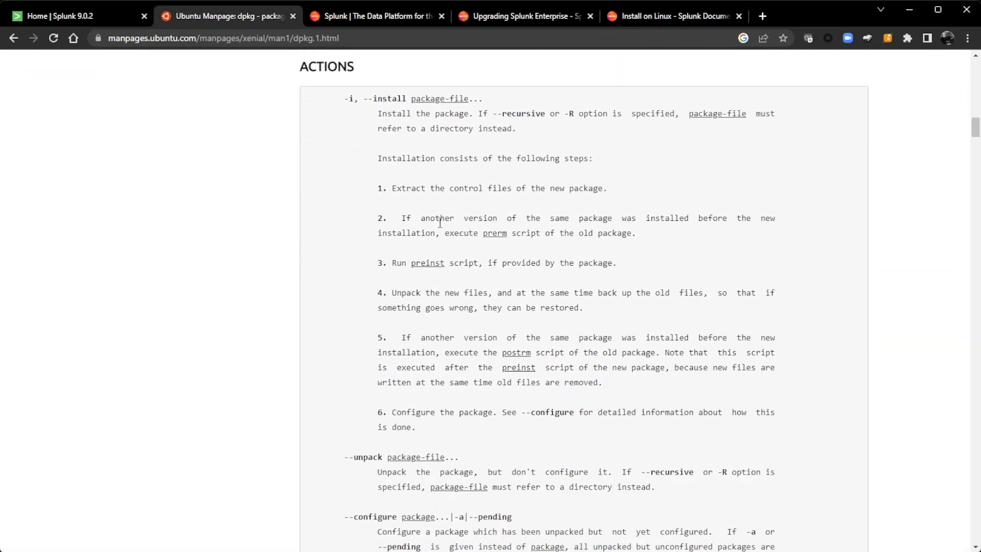
pyautogui.moveTo(518, 349)
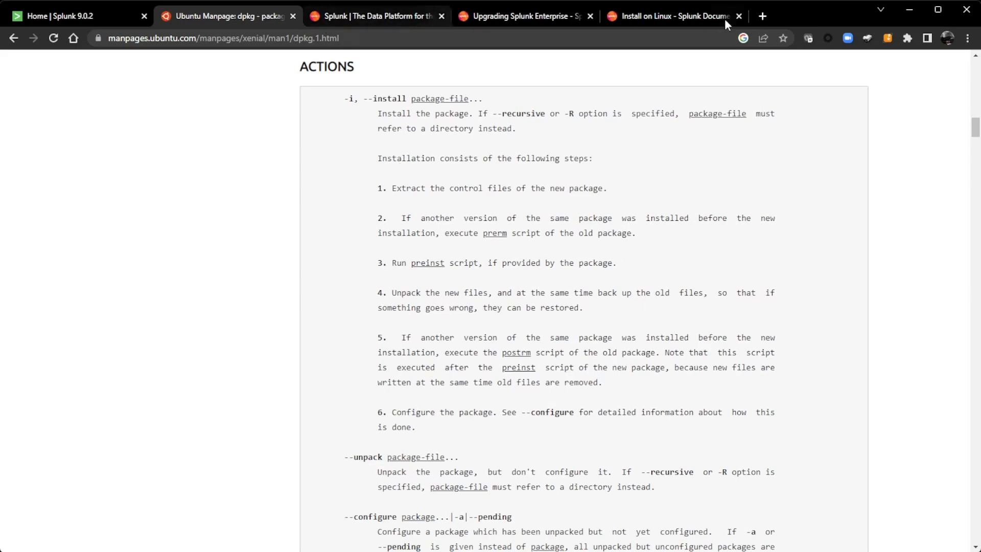
pyautogui.click(672, 16)
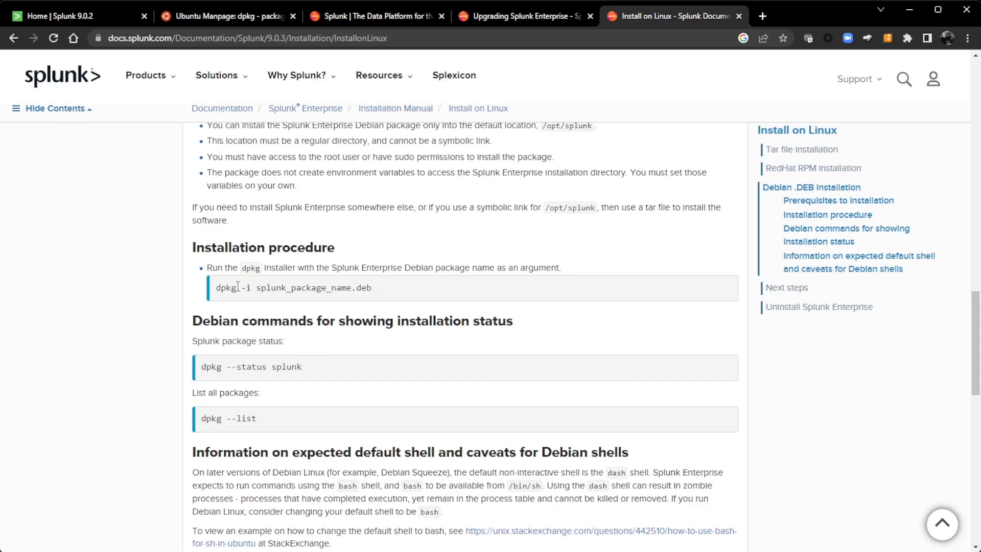
pyautogui.moveTo(249, 287)
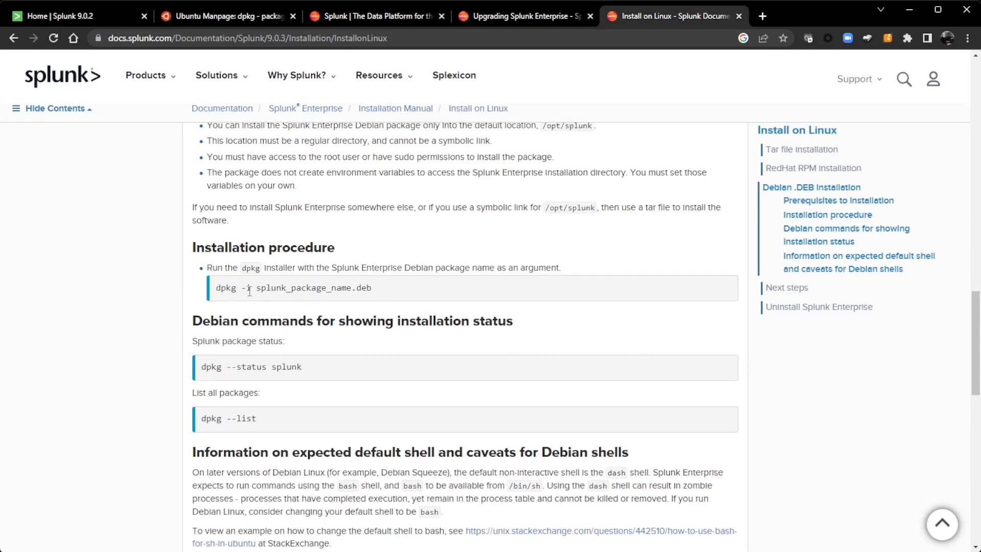
pyautogui.moveTo(431, 308)
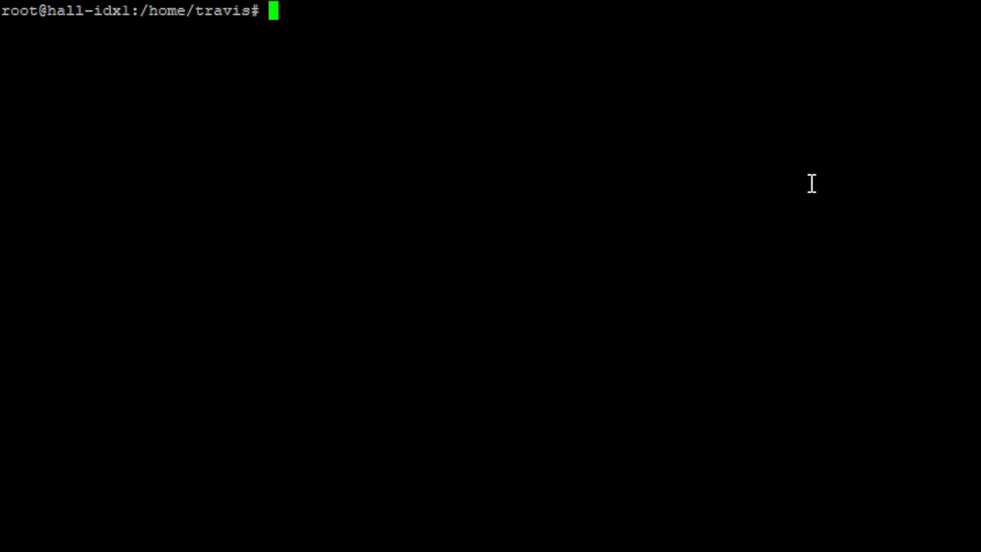
# Run /opt/splunk/bin/splunk stop as root to stop Splunk on the indexer
pyautogui.write('/opt/splu')
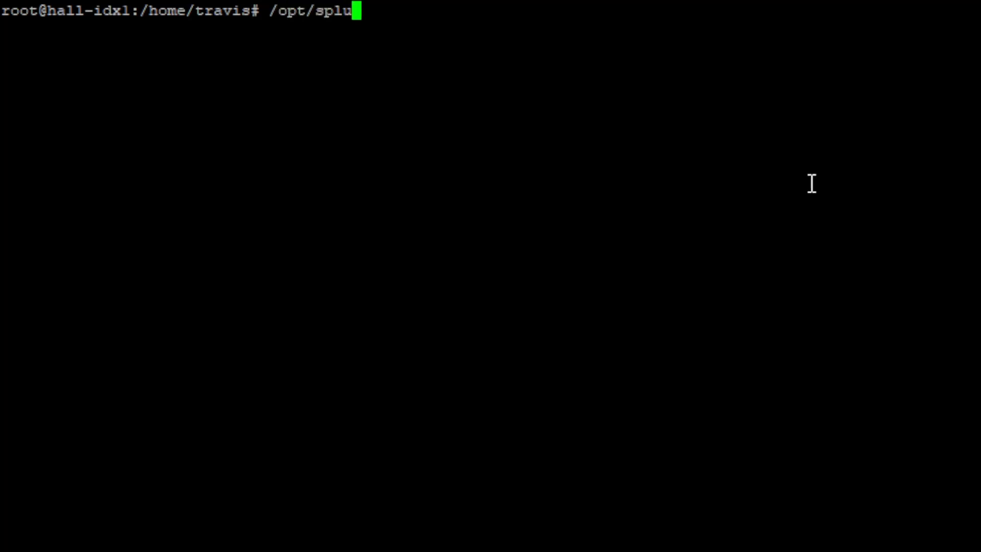
pyautogui.write('nk/bin/')
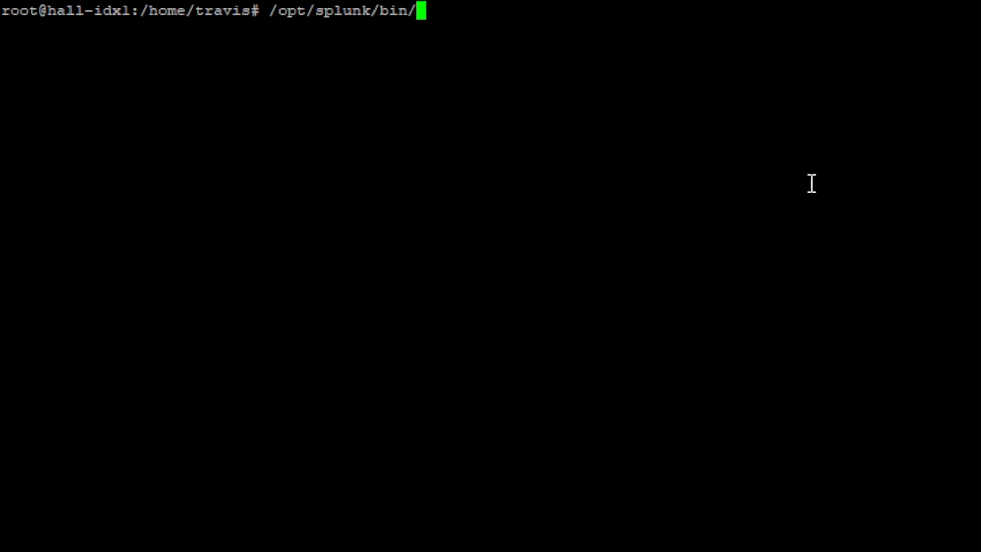
pyautogui.write('splunk stop')
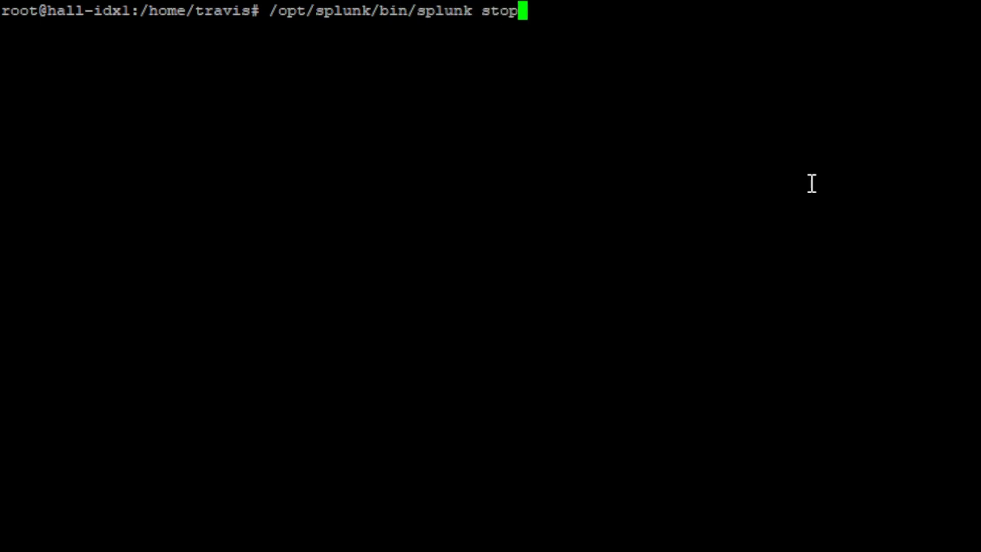
pyautogui.press('Return')
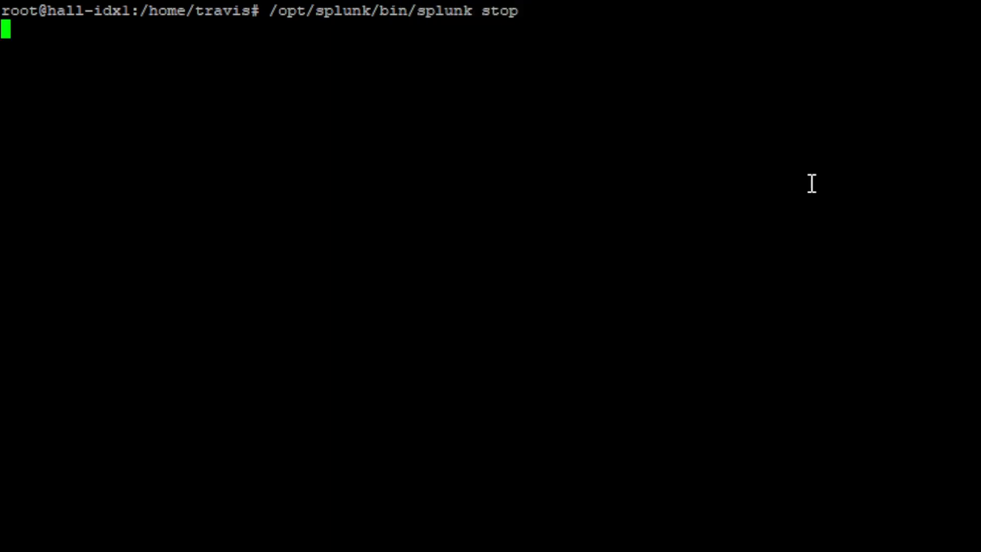
pyautogui.press('Return')
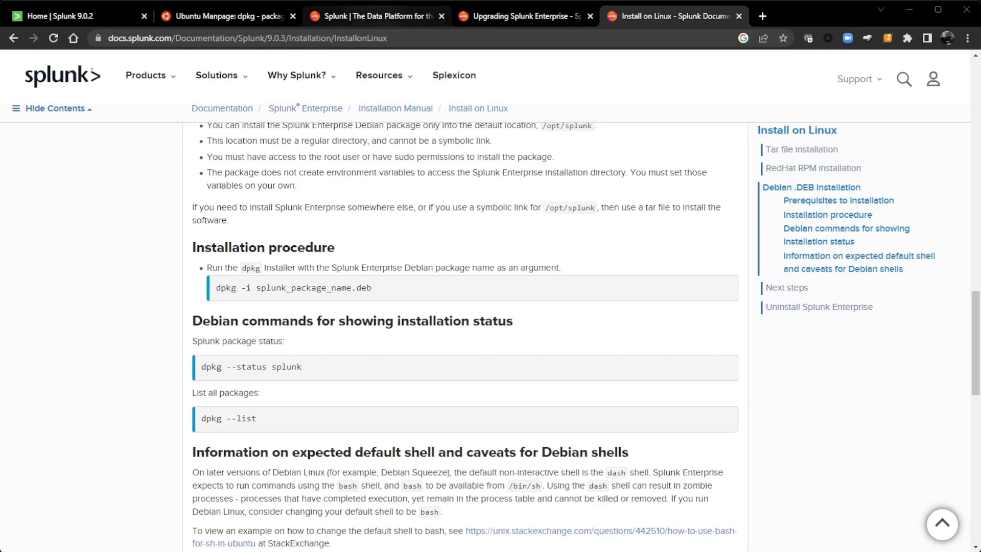
# Navigate splunk.com Products > Free Trials & Downloads to the Splunk Enterprise download page
pyautogui.click(376, 16)
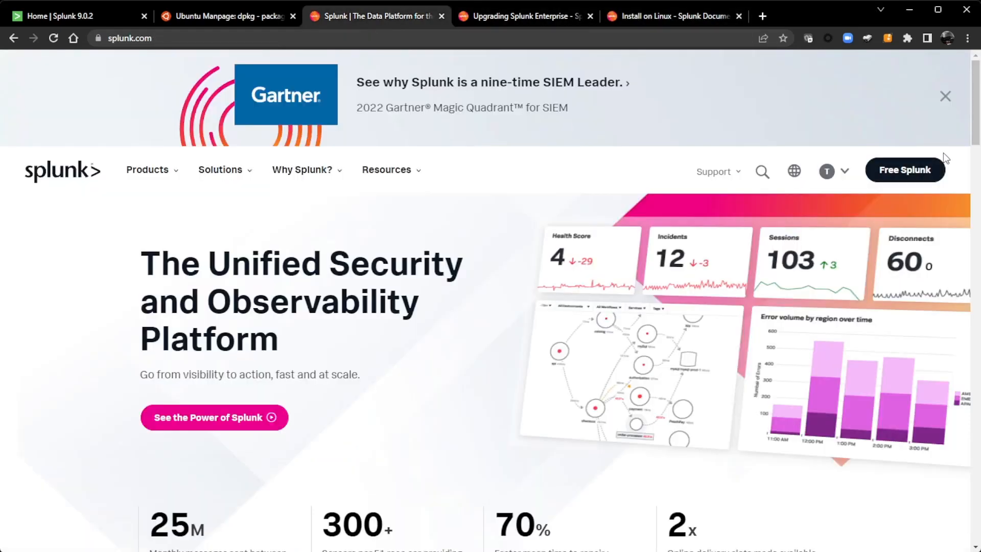
pyautogui.click(837, 170)
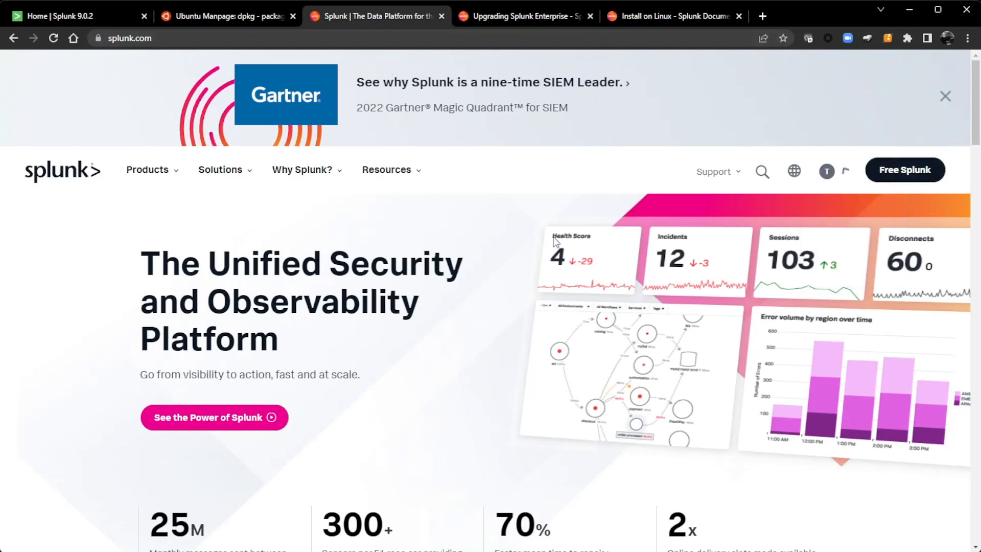
pyautogui.click(147, 170)
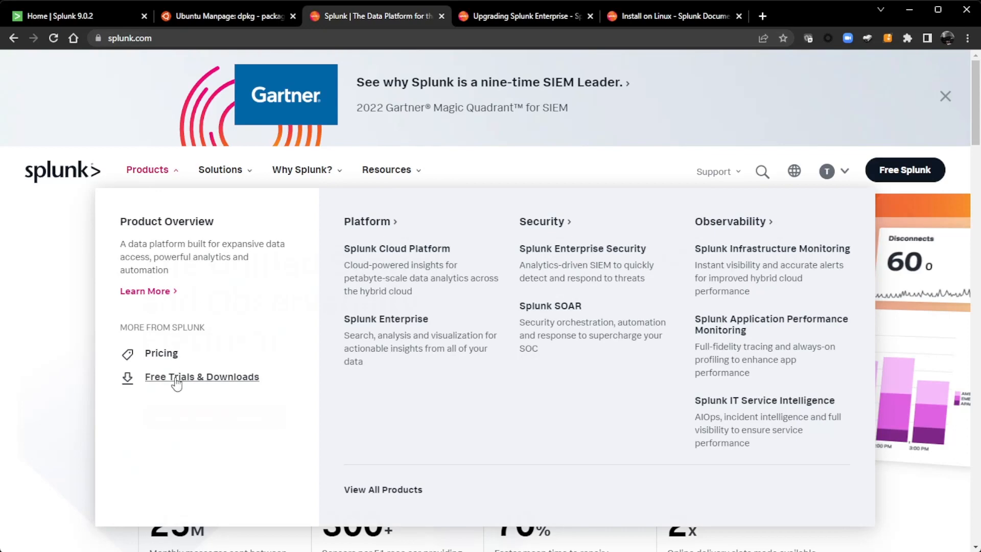
pyautogui.click(202, 377)
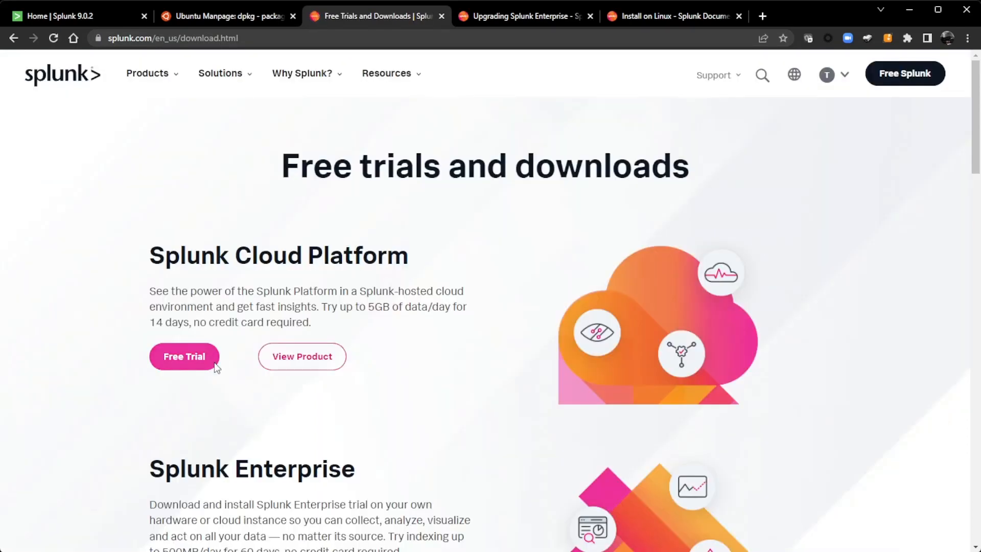
pyautogui.scroll(-3)
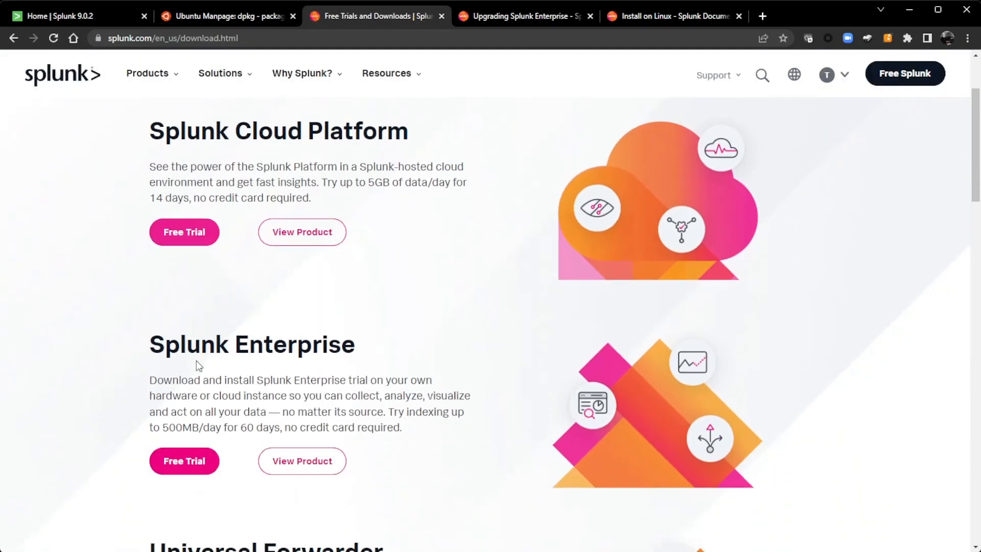
pyautogui.scroll(-3)
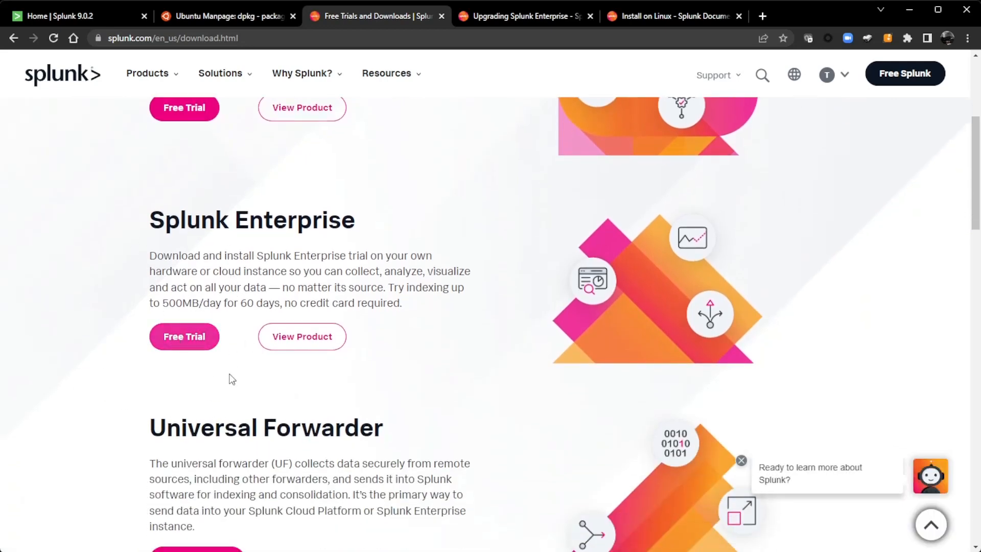
pyautogui.scroll(-3)
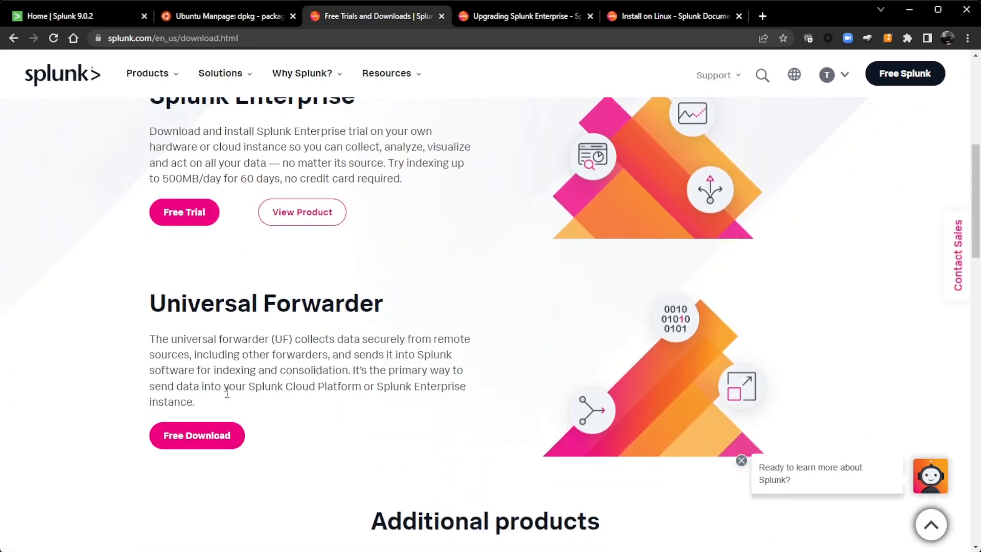
pyautogui.moveTo(184, 213)
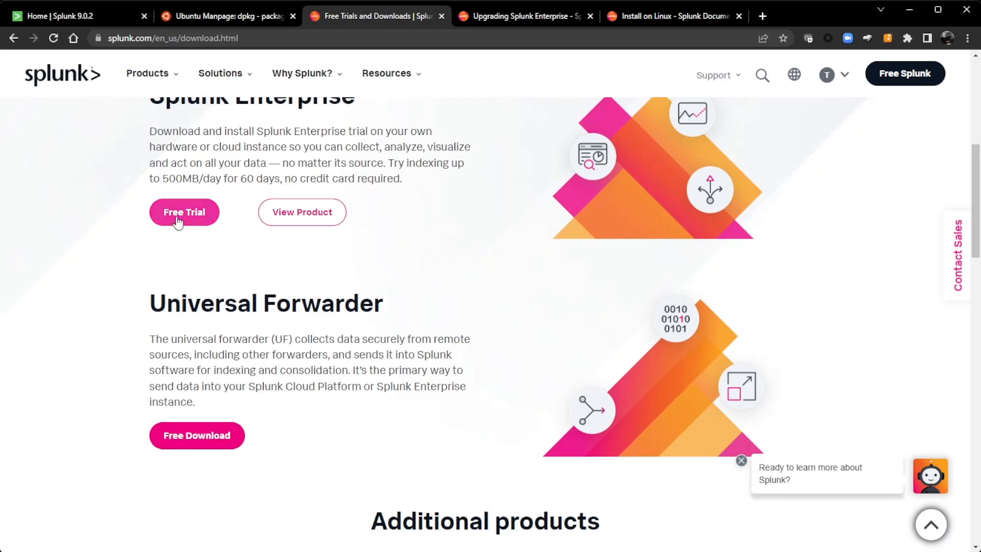
pyautogui.click(184, 212)
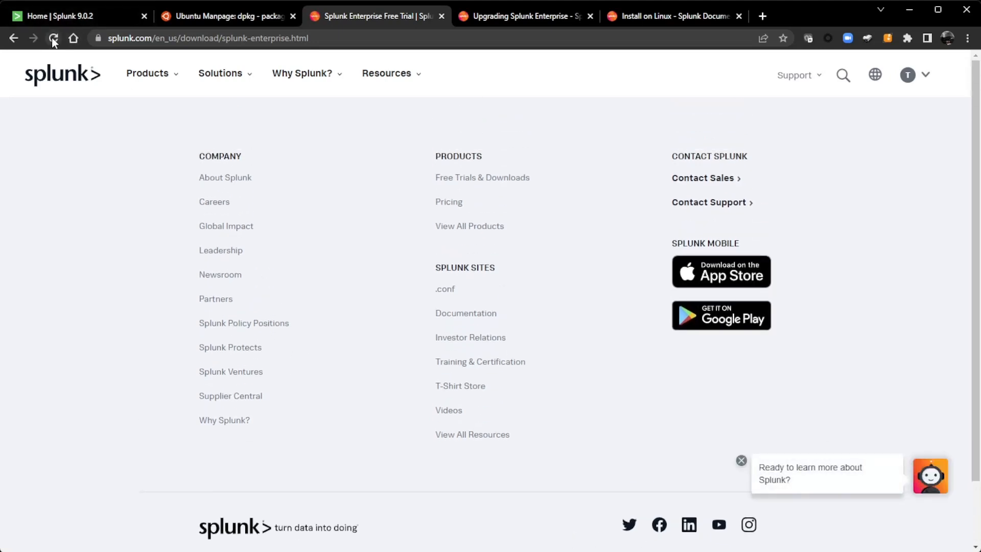
pyautogui.click(53, 38)
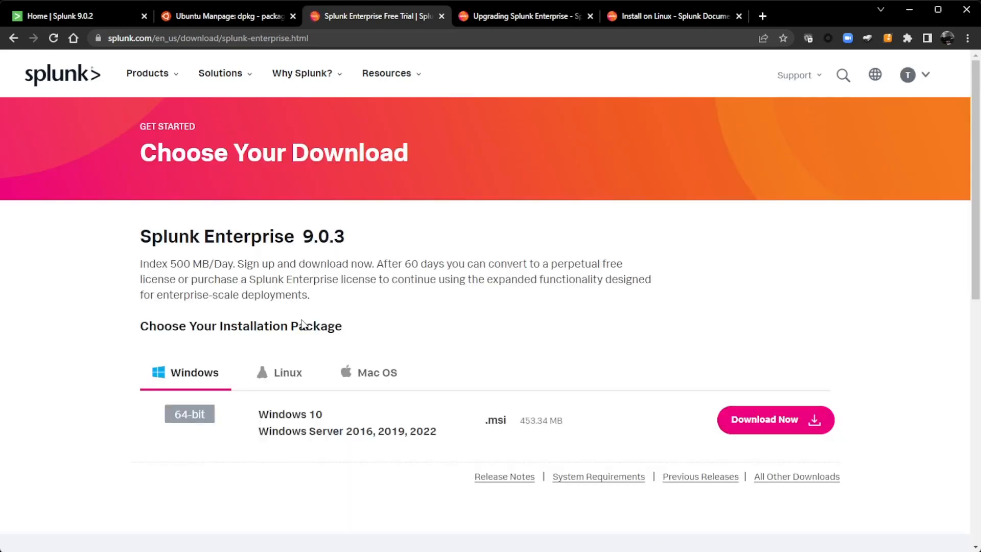
pyautogui.moveTo(287, 372)
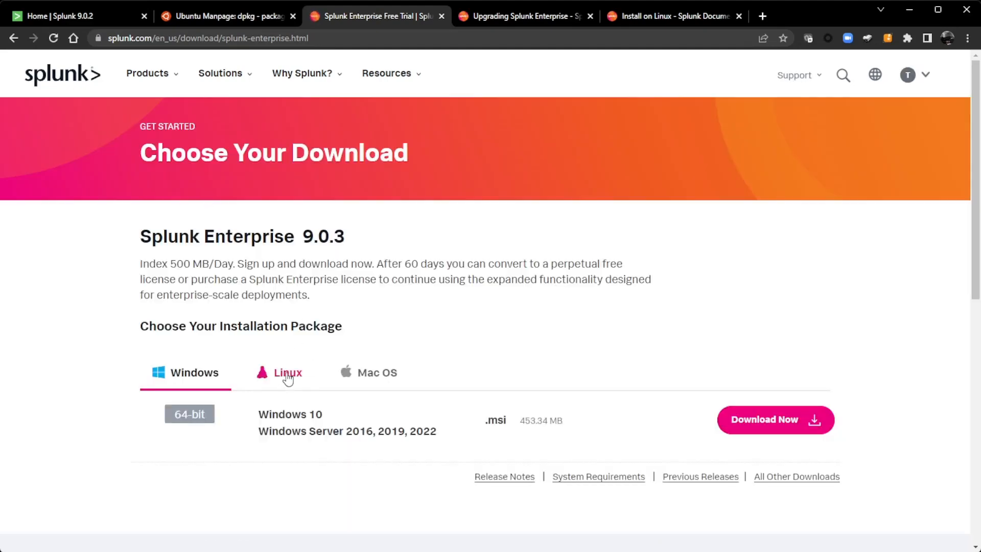
# Start the Splunk Enterprise 9.0.3 Linux .deb download and show its wget command
pyautogui.click(287, 373)
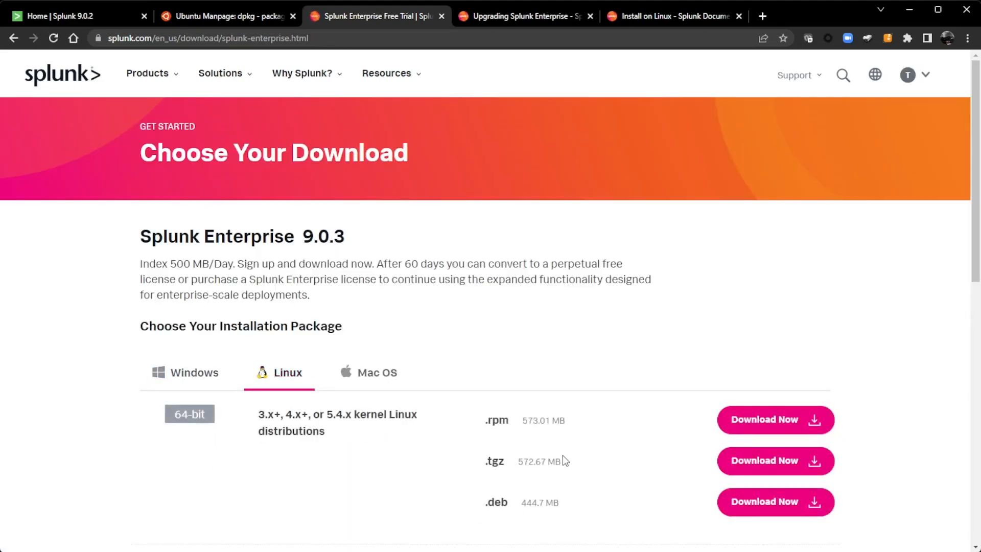
pyautogui.scroll(-3)
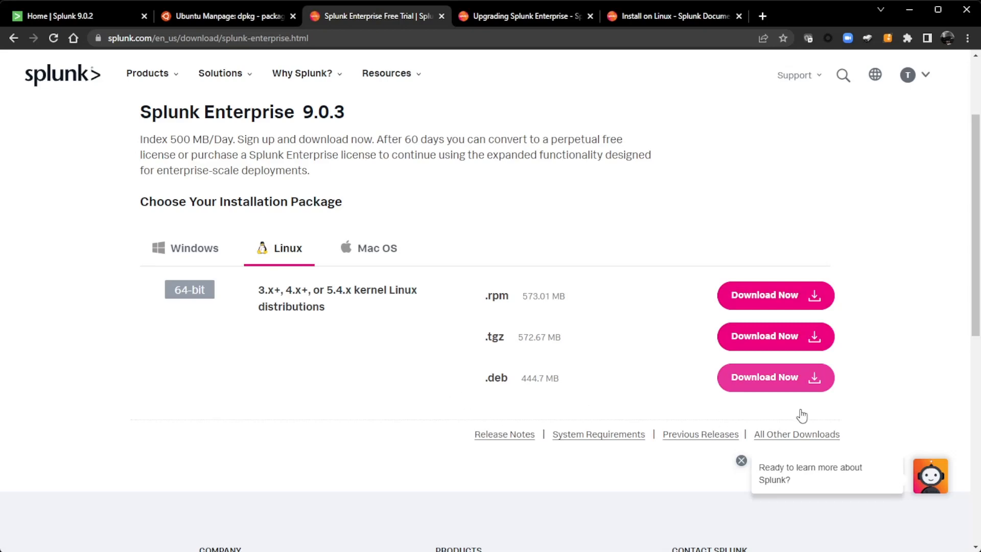
pyautogui.moveTo(780, 385)
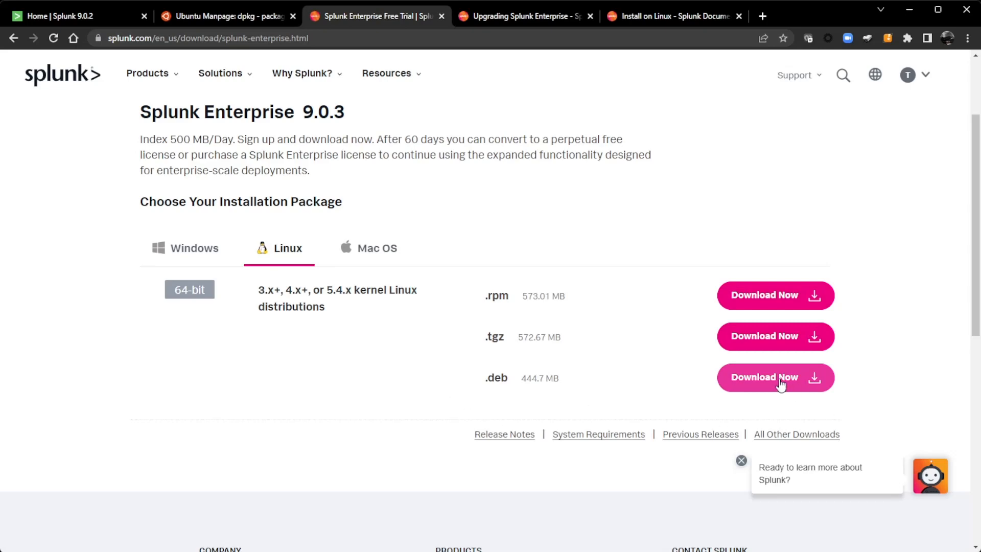
pyautogui.click(775, 378)
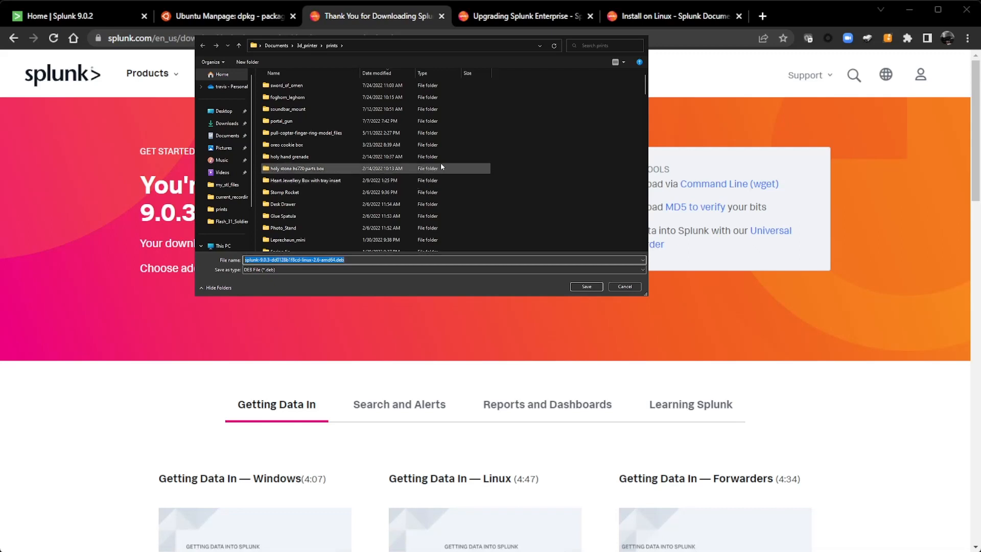
pyautogui.click(623, 287)
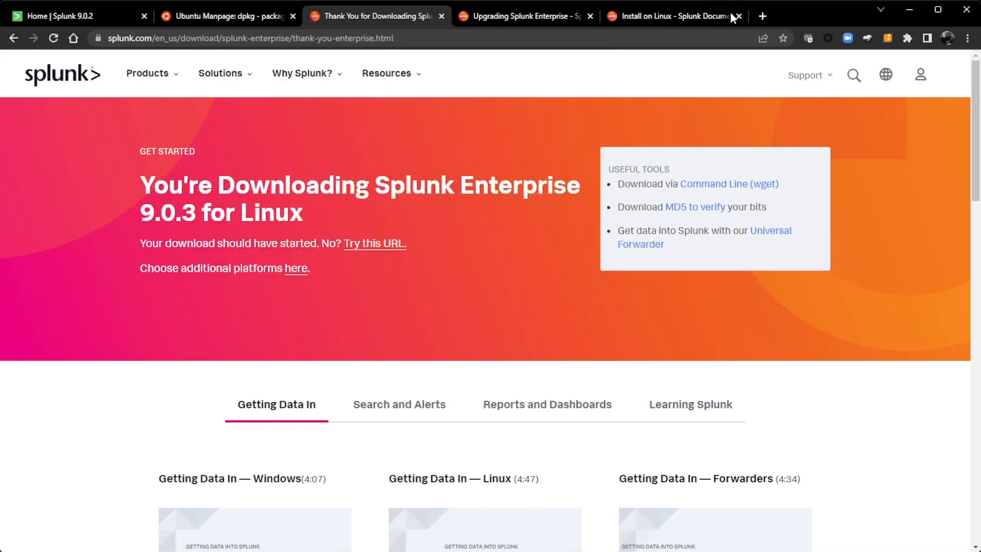
pyautogui.click(729, 184)
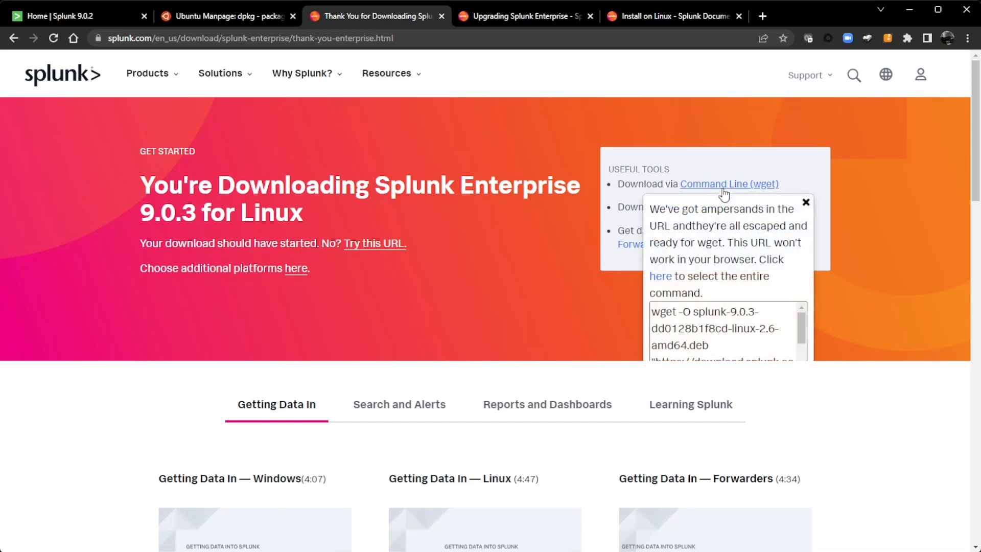
pyautogui.moveTo(693, 326)
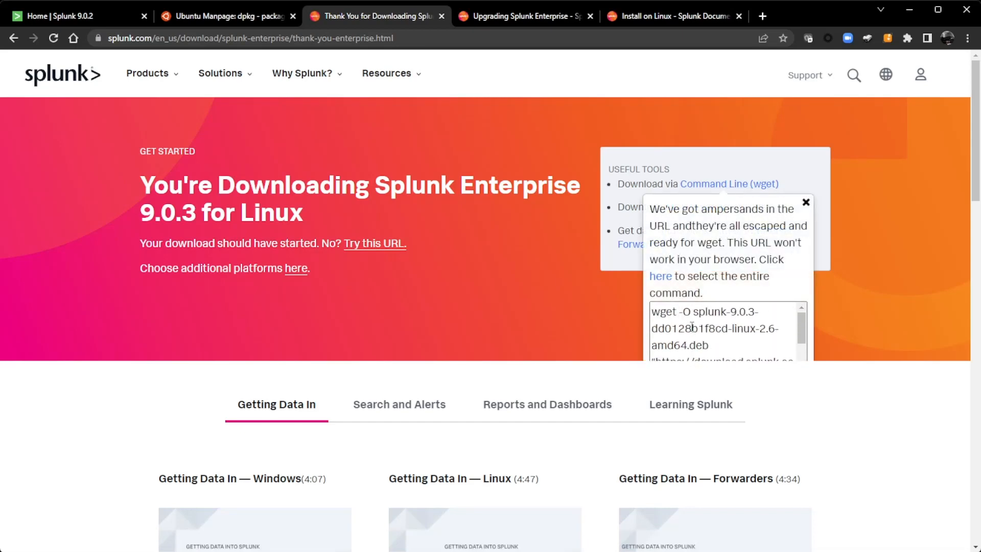
pyautogui.moveTo(58, 86)
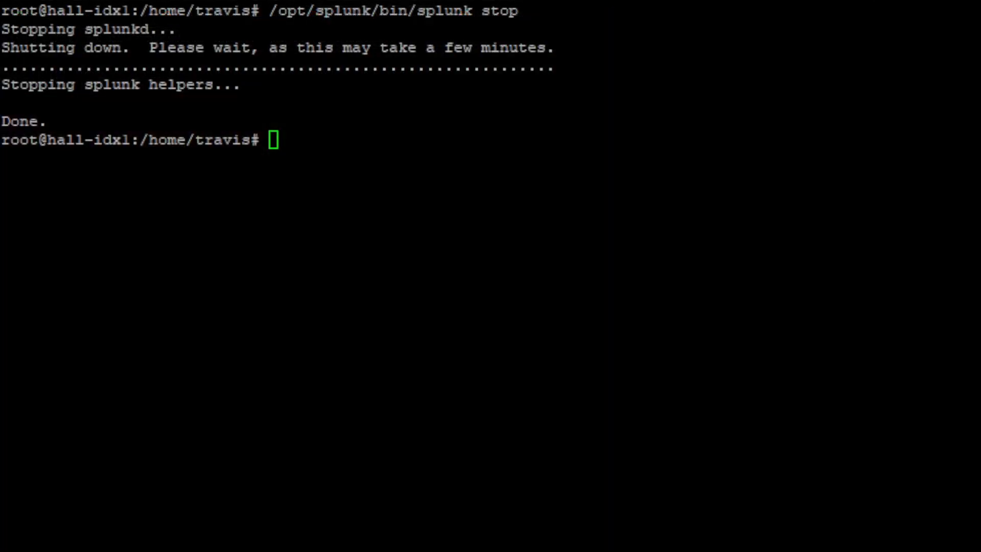
pyautogui.moveTo(764, 134)
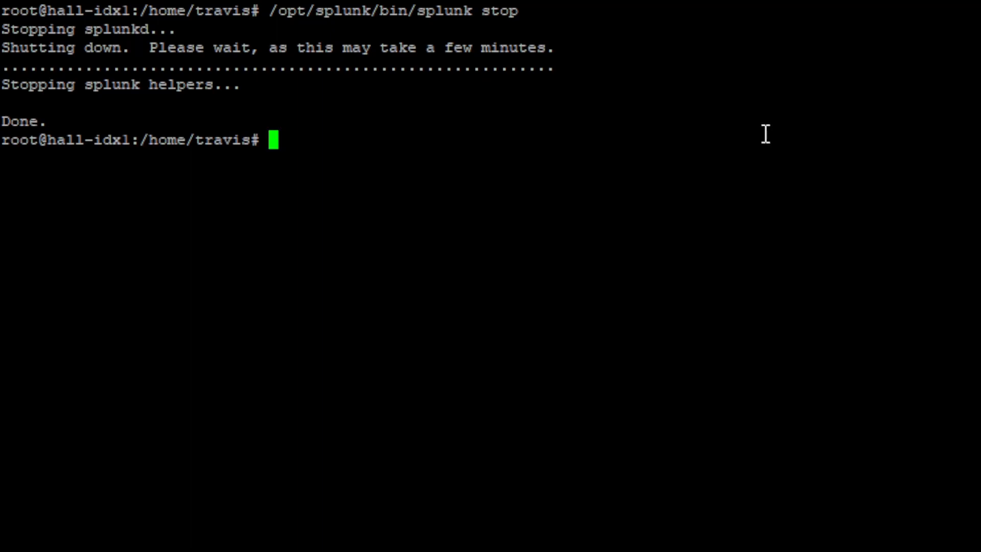
# List the files and cancel the pasted wget download command with Ctrl+C
pyautogui.write('ls')
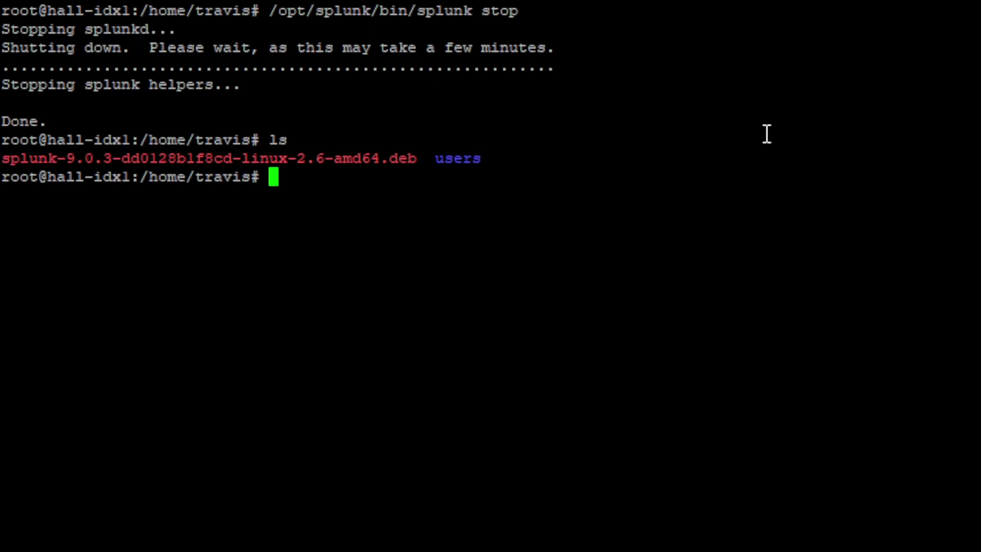
pyautogui.write('wget -O splunk-9.0.3-dd0128b1f8cd-linux-2.6-amd64.deb "https://download.splunk.com/products/splunk/releases/9.0.3/linux/splunk-9.0.3-dd0128b1f8cd-linux-2.6-amd64.deb"')
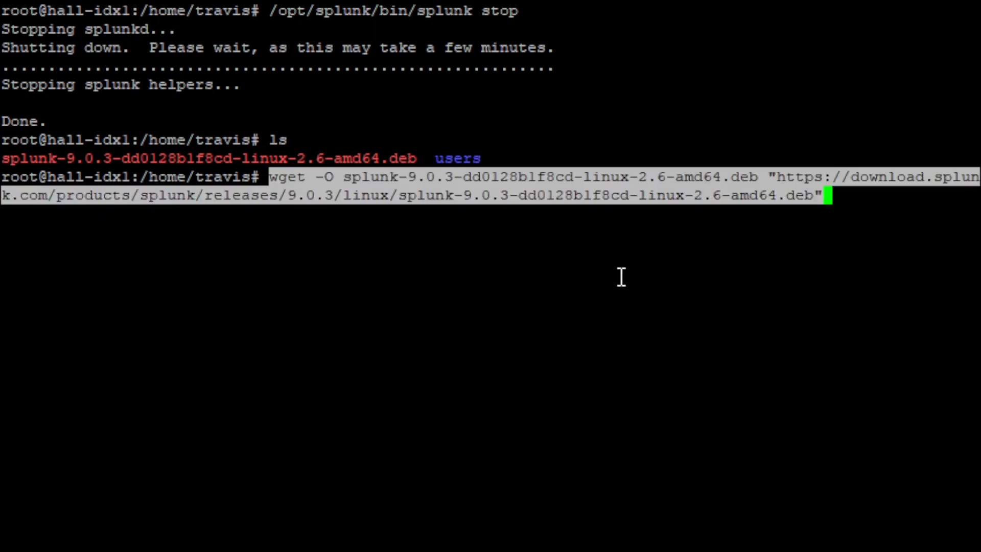
pyautogui.moveTo(868, 444)
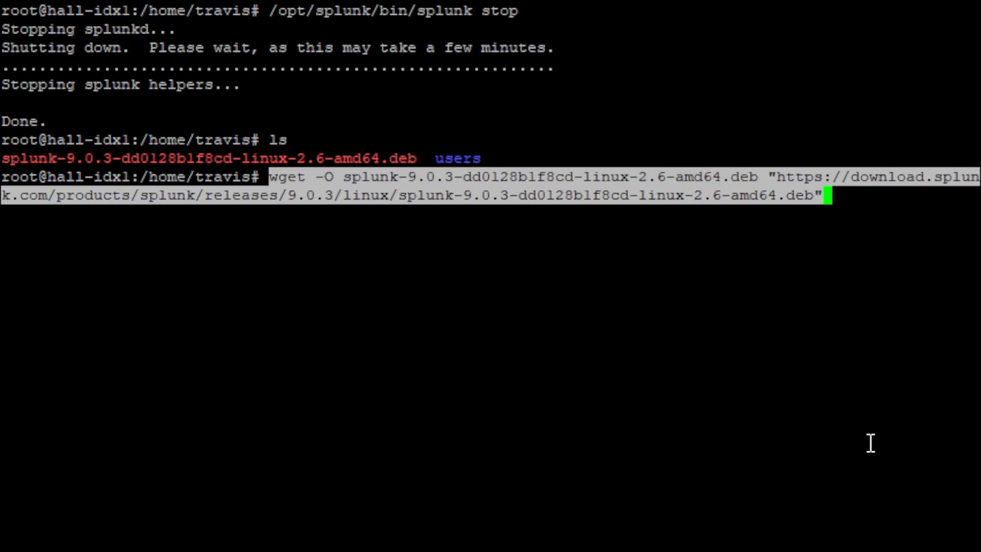
pyautogui.press('ctrl+c')
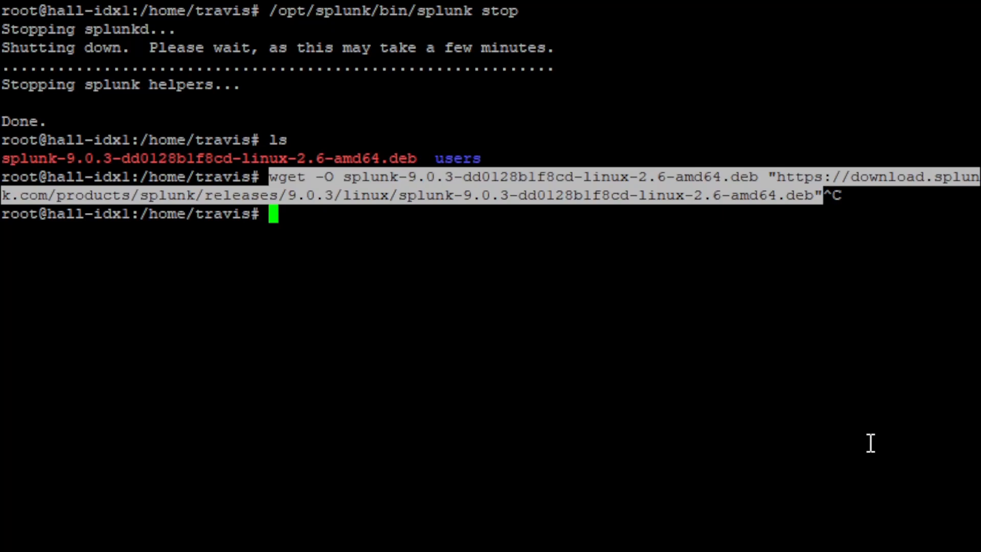
# Install the splunk-9.0.3 .deb over 9.0.2 with dpkg -i
pyautogui.write('dpkg -i')
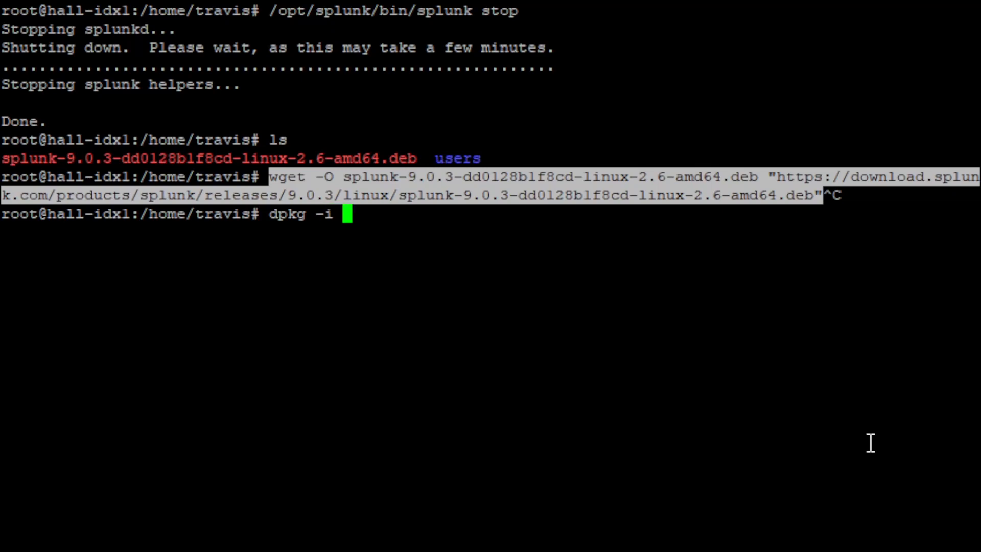
pyautogui.write('splunk-9.0.3-dd0128b1f8cd-linux-2.6-amd64.deb')
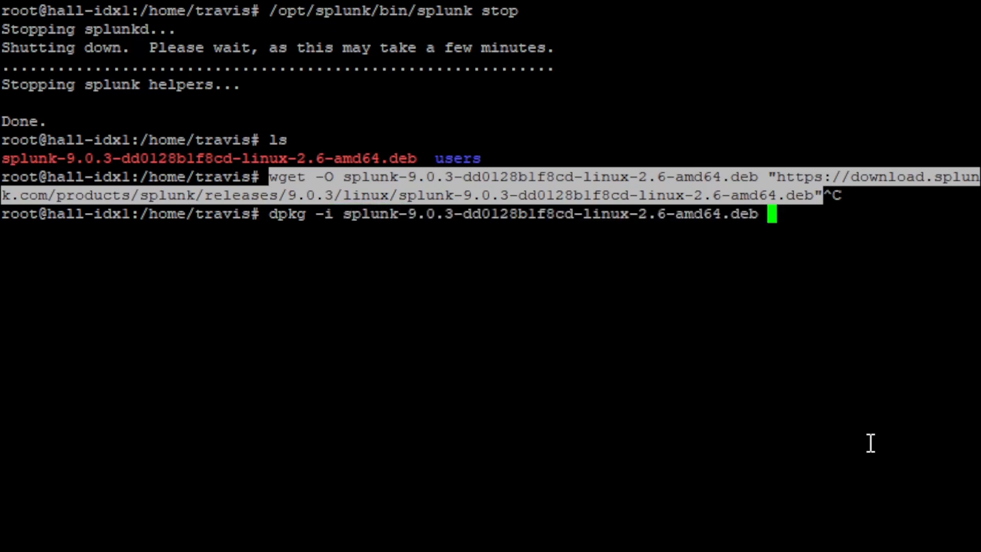
pyautogui.press('Return')
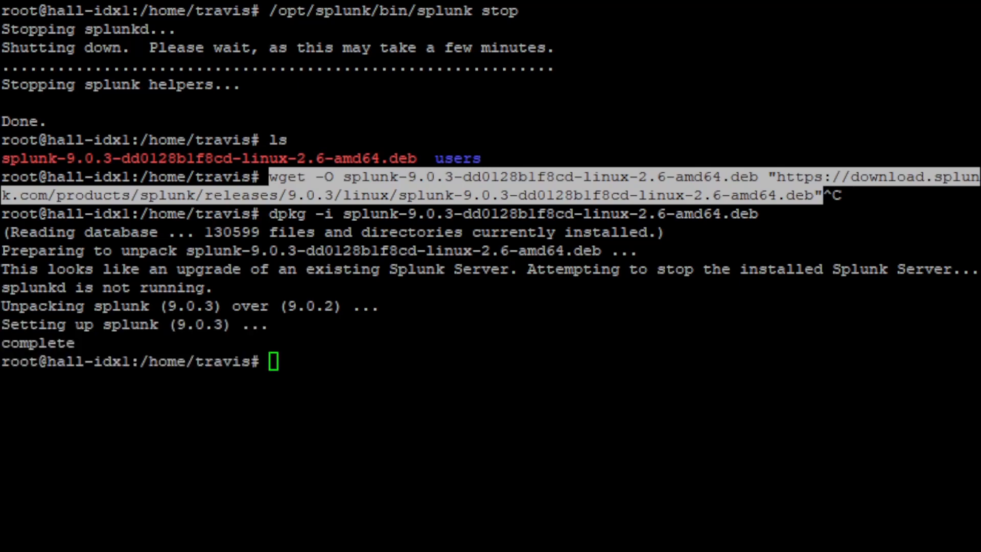
pyautogui.moveTo(574, 369)
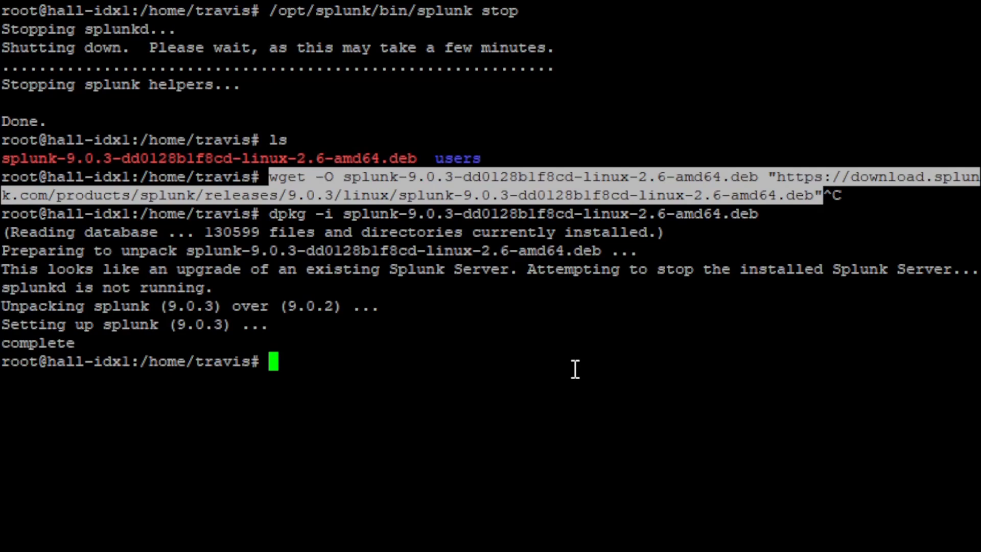
# Change into /opt/splunk/bin
pyautogui.write('cd')
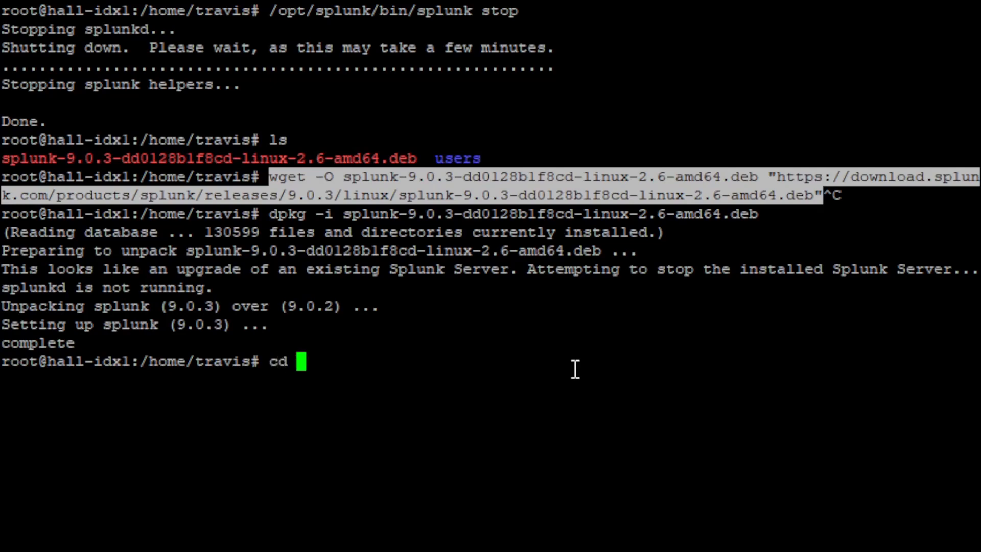
pyautogui.write('/opt/splu')
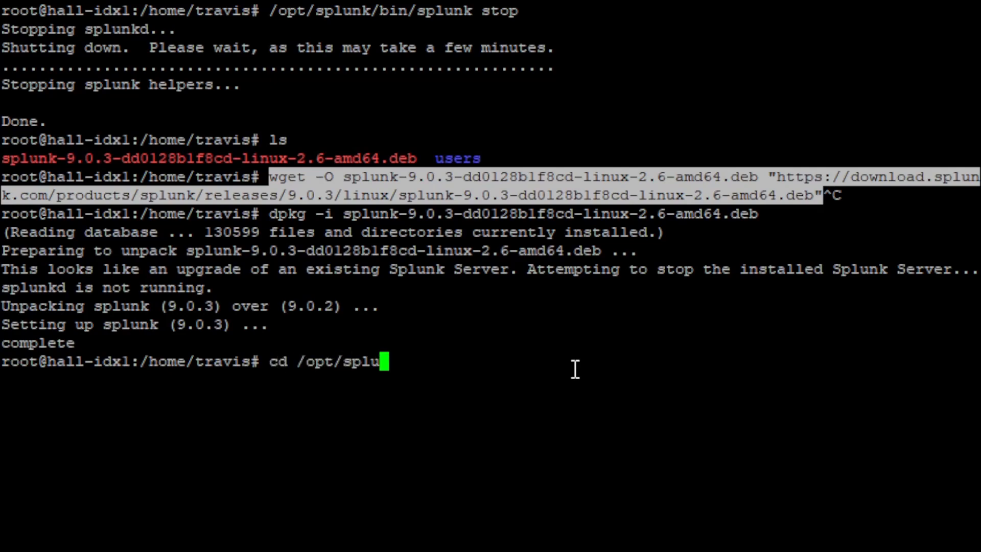
pyautogui.press('Return')
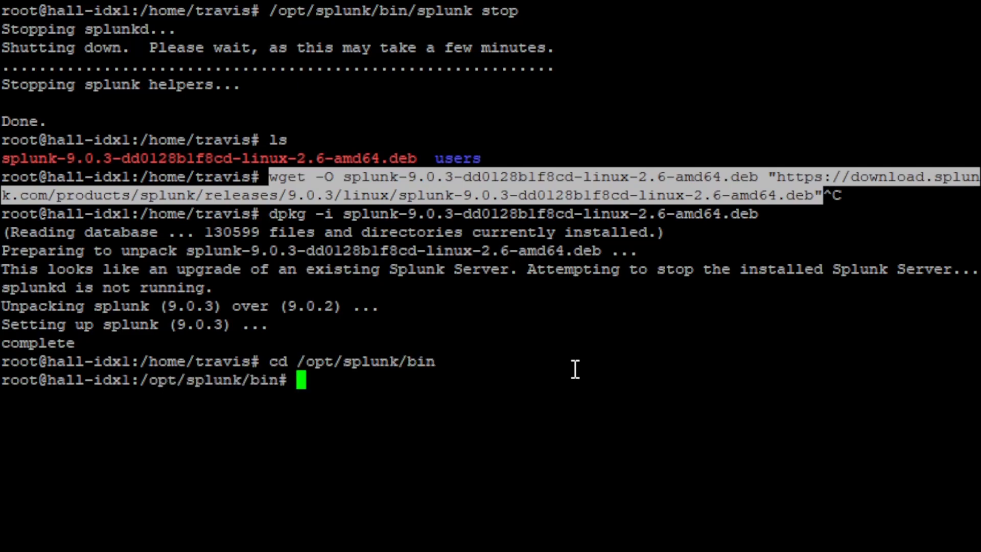
# Start Splunk with ./splunk start --accept-license and answer y to run the migration without preview
pyautogui.write('./spl')
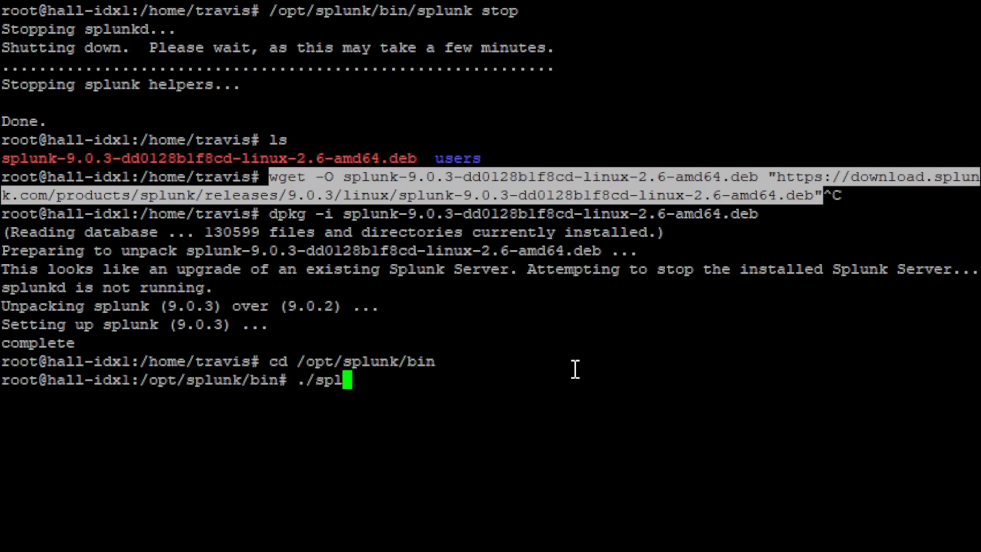
pyautogui.write('unk start')
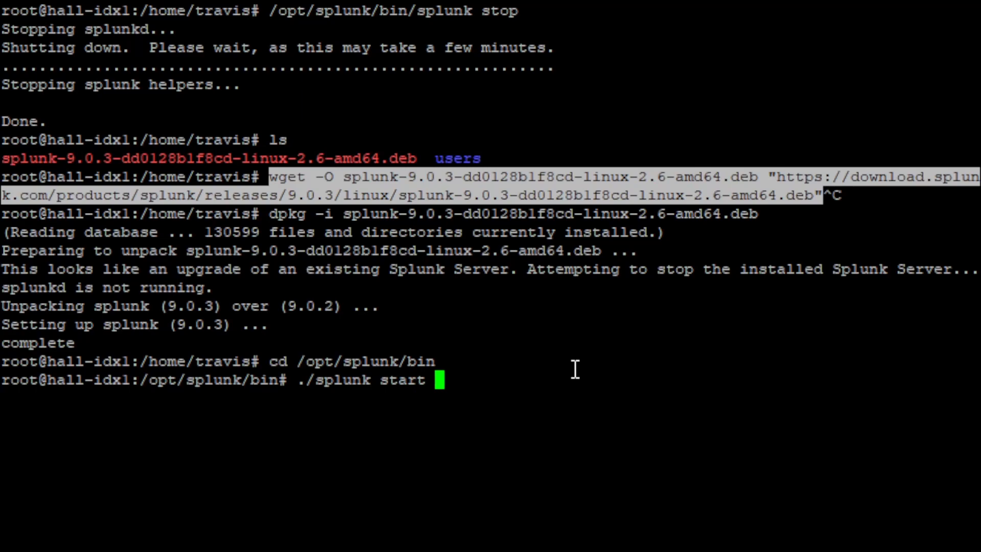
pyautogui.write('--accept')
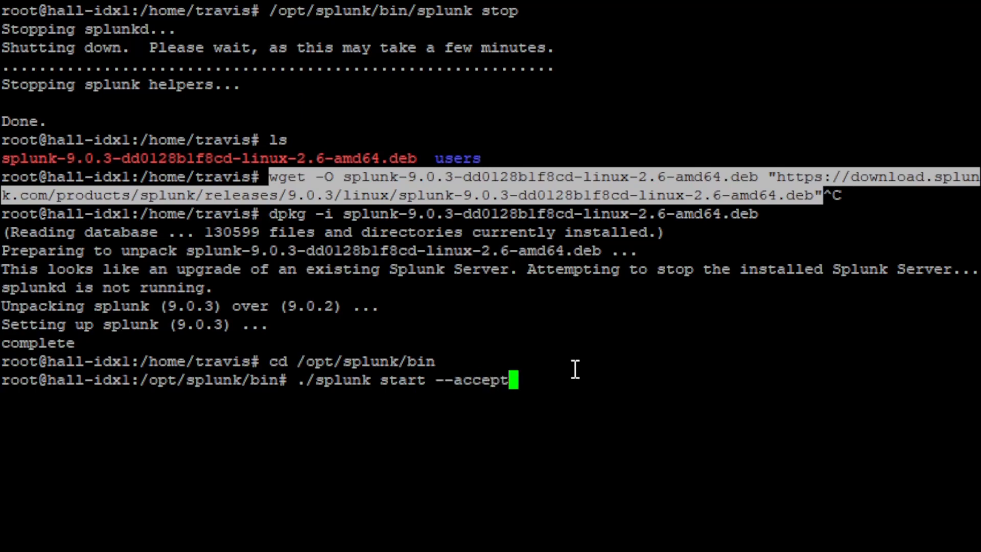
pyautogui.write('-liec')
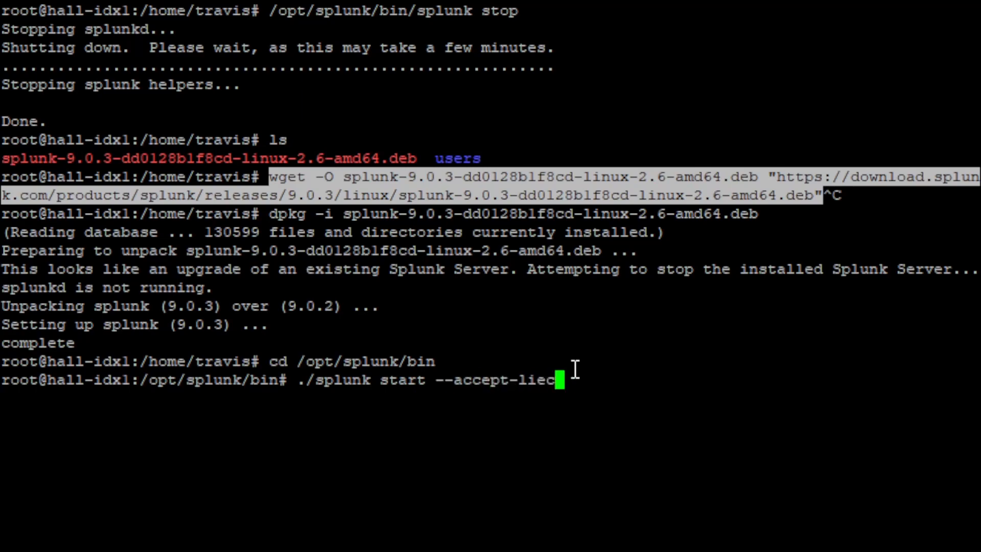
pyautogui.write('nse')
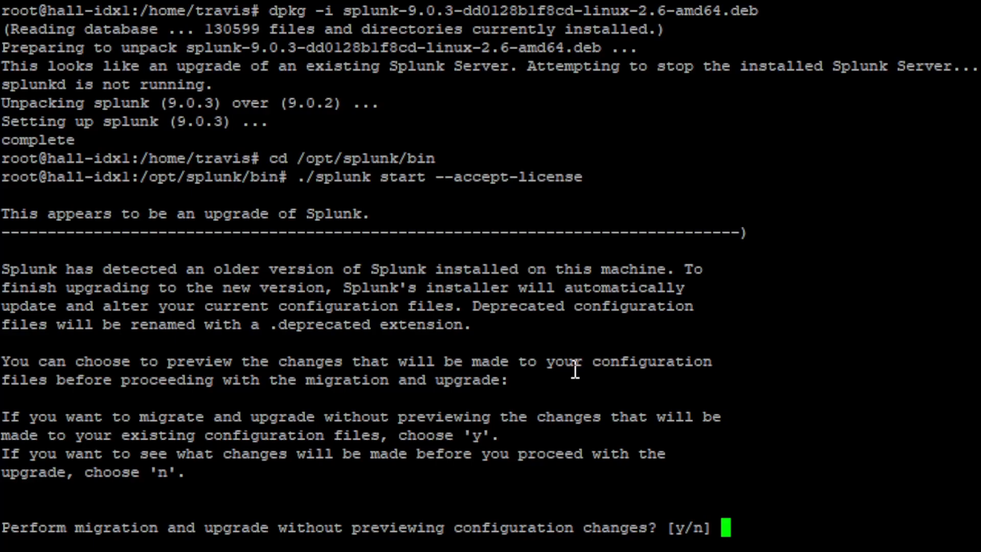
pyautogui.write('y')
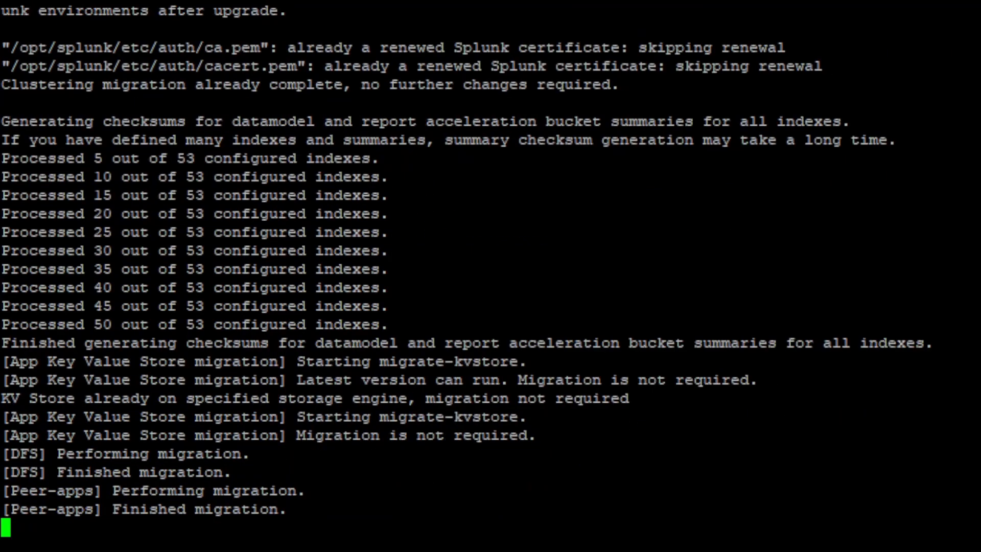
pyautogui.scroll(-3)
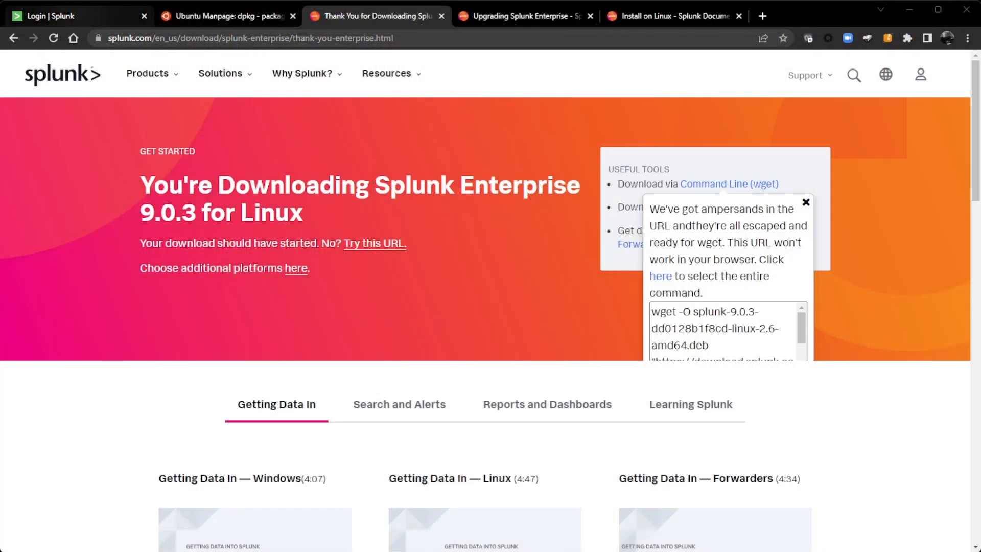
# Sign in to Splunk Web as admin
pyautogui.click(75, 15)
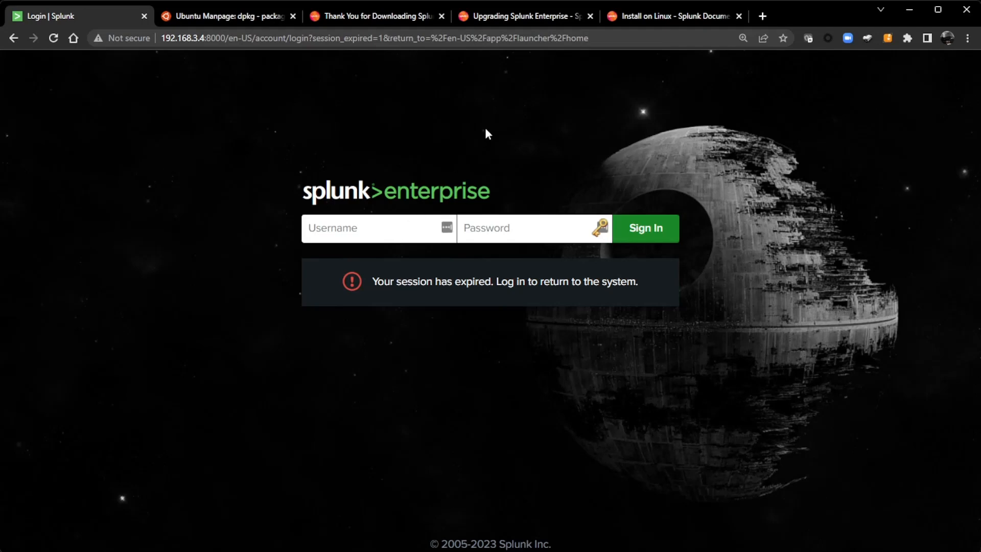
pyautogui.write('admin')
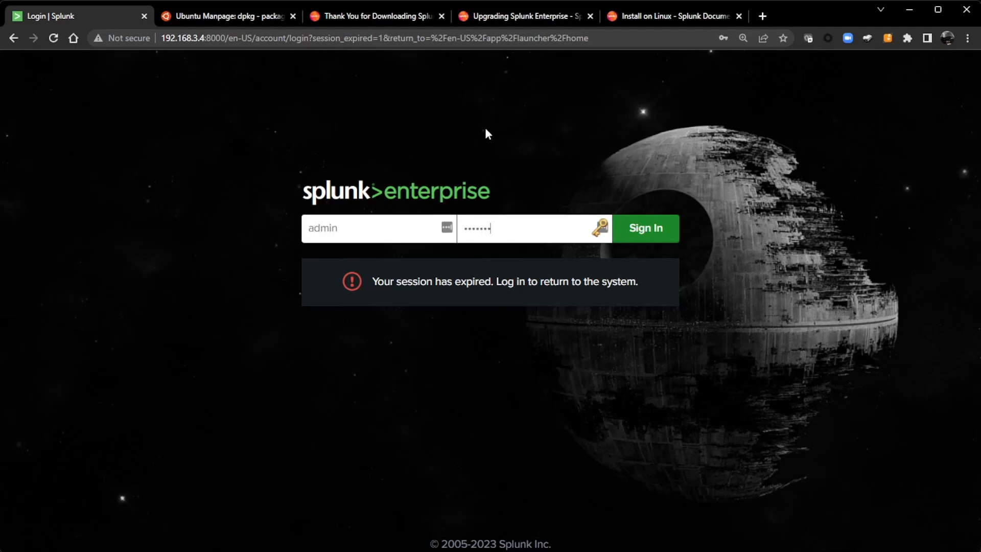
pyautogui.write('•')
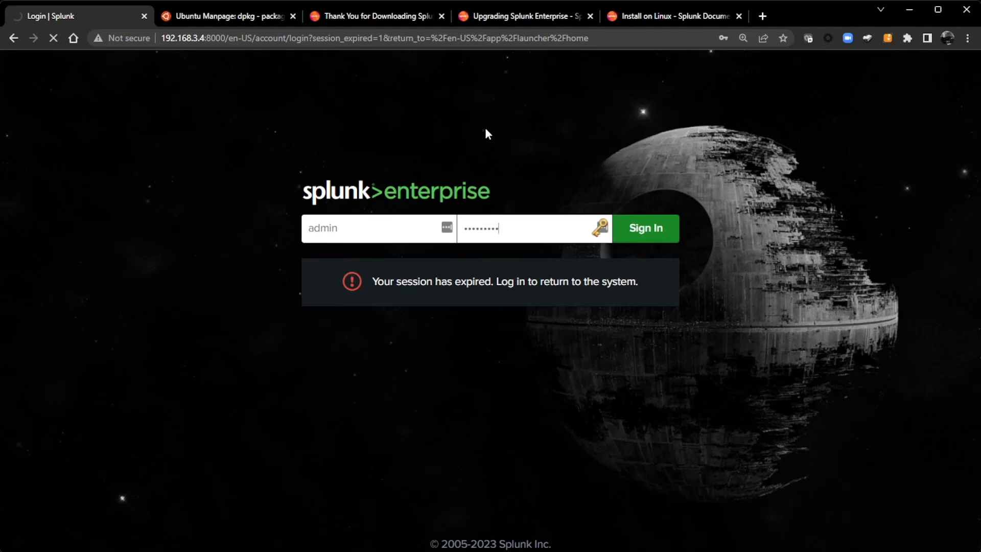
pyautogui.click(645, 228)
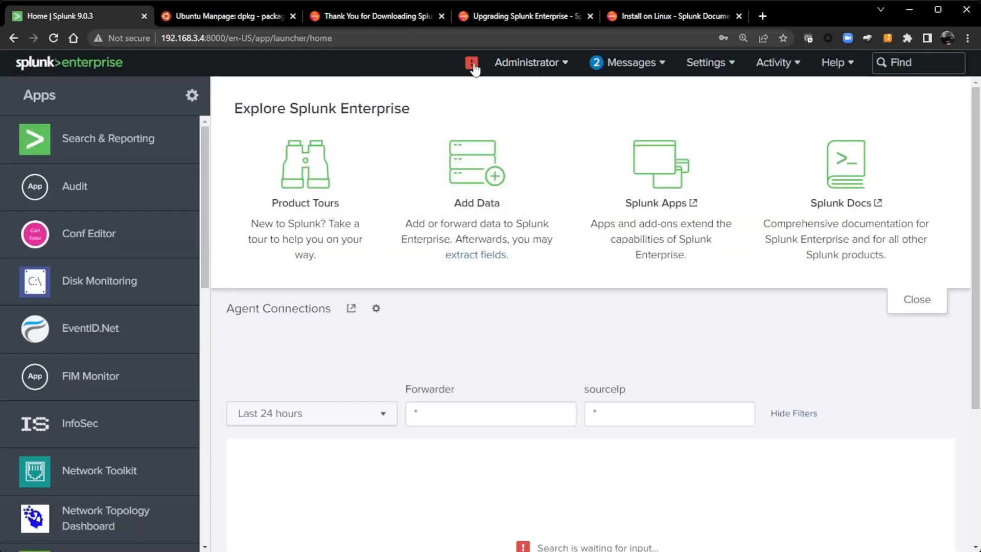
# Review the splunkd health report, then confirm Help > About shows version 9.0.3
pyautogui.click(472, 61)
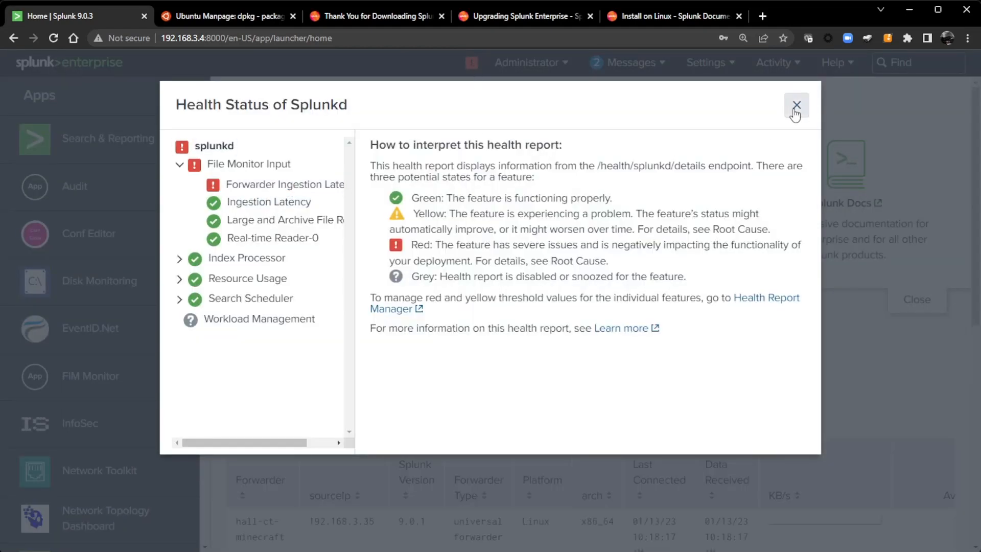
pyautogui.click(797, 105)
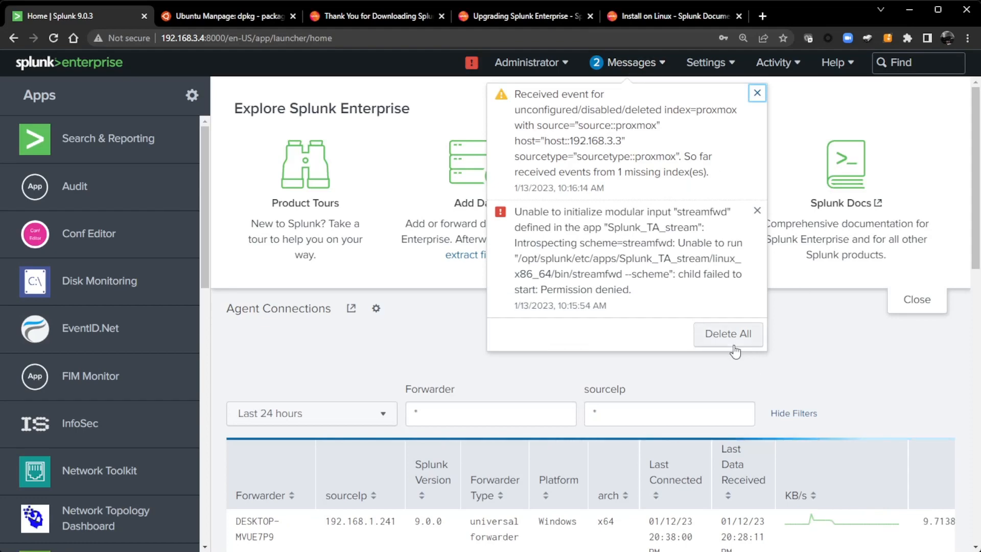
pyautogui.click(833, 61)
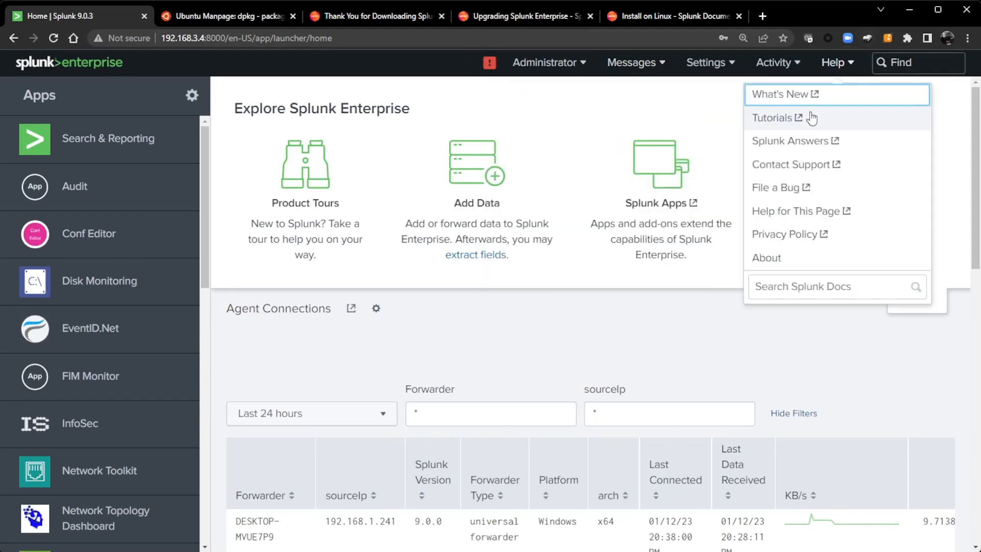
pyautogui.click(766, 257)
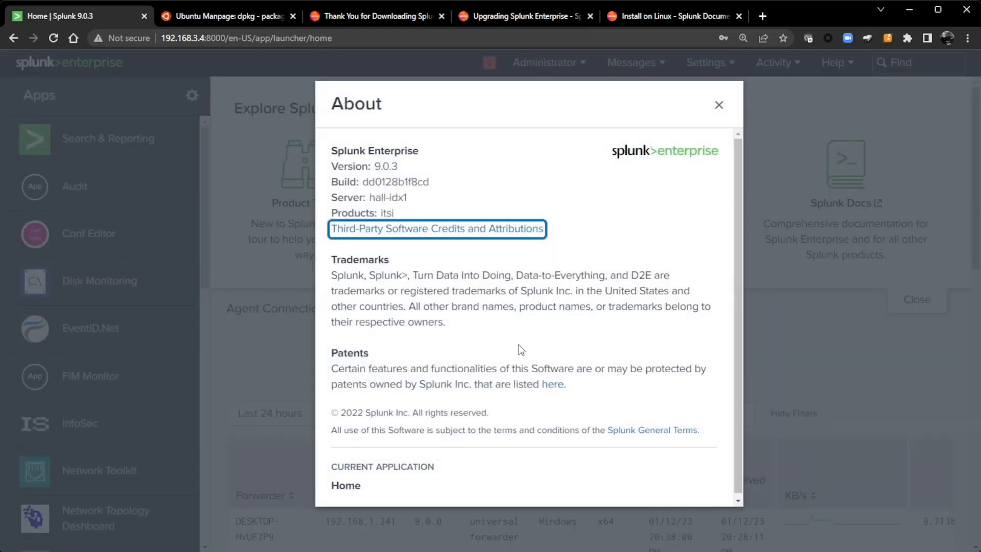
pyautogui.moveTo(400, 169)
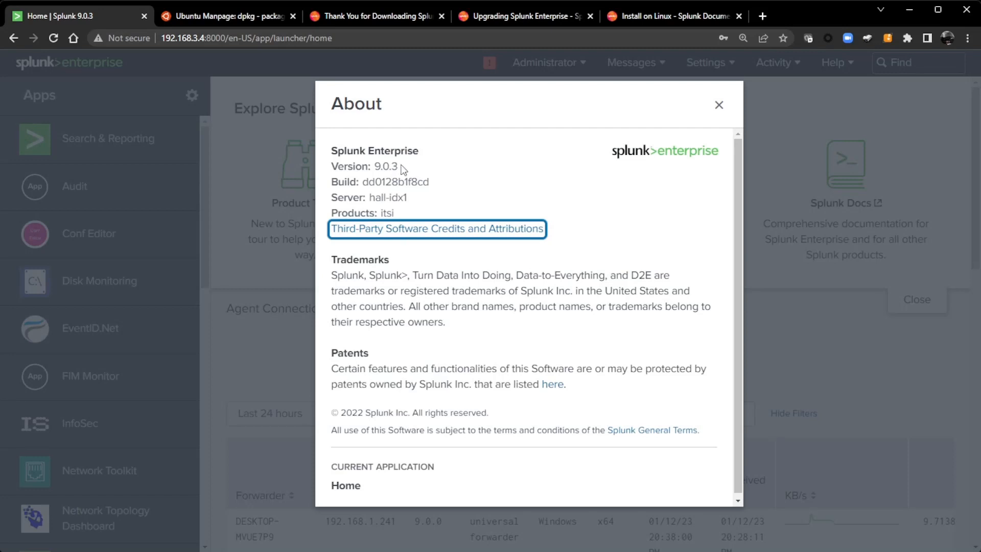
pyautogui.moveTo(697, 117)
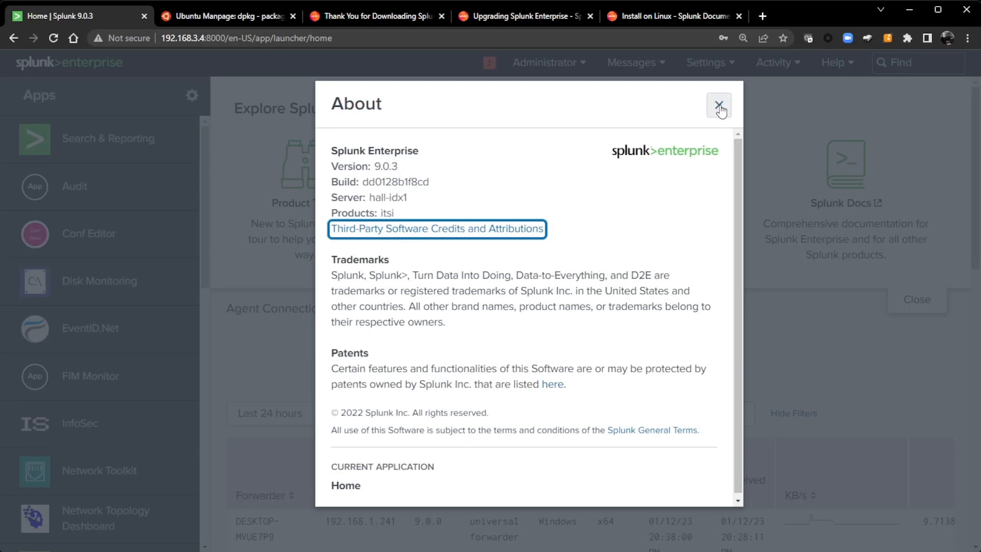
pyautogui.click(719, 104)
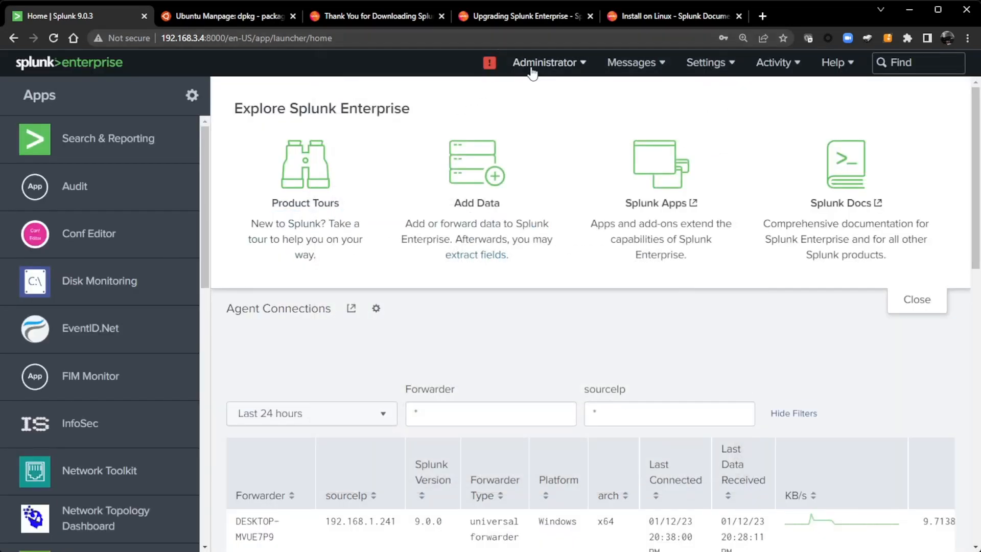
pyautogui.moveTo(549, 199)
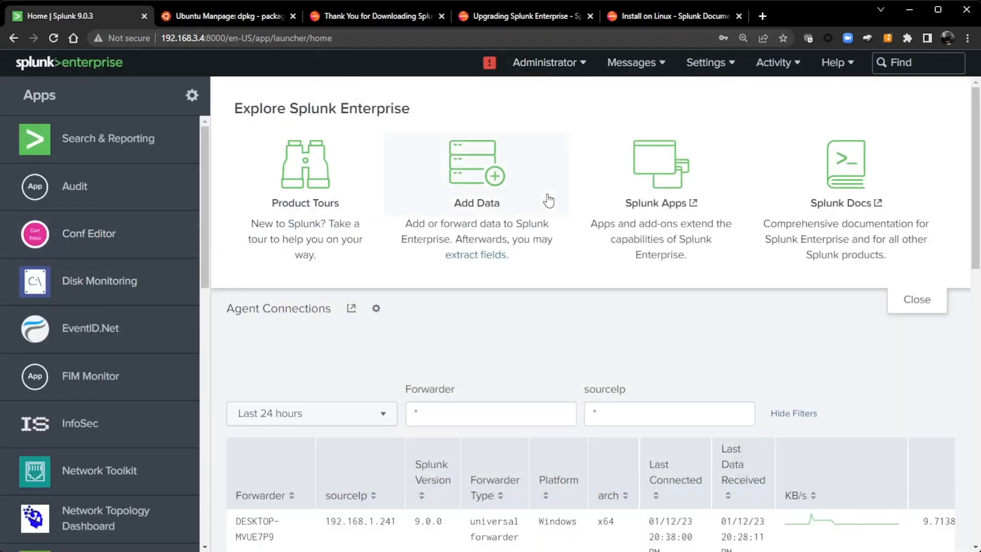
pyautogui.moveTo(548, 145)
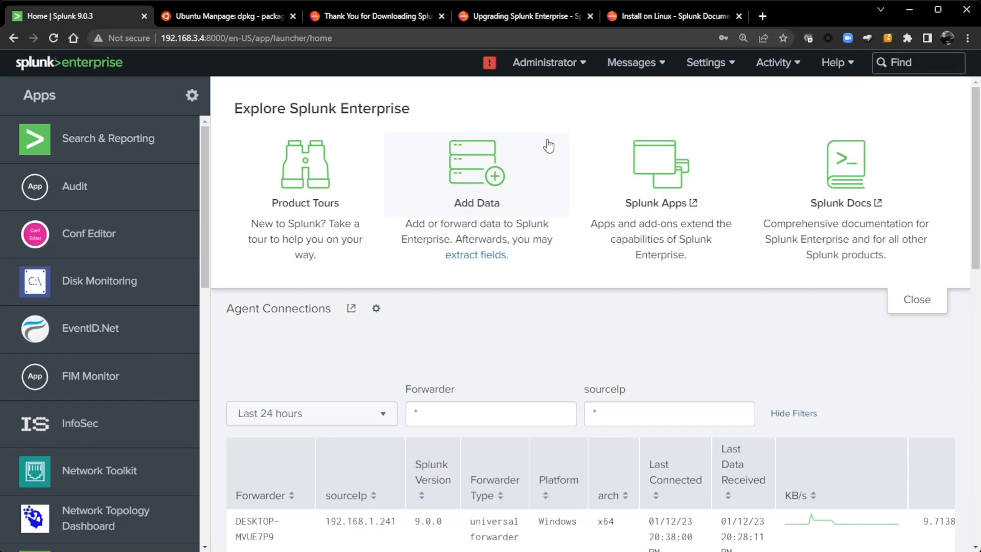